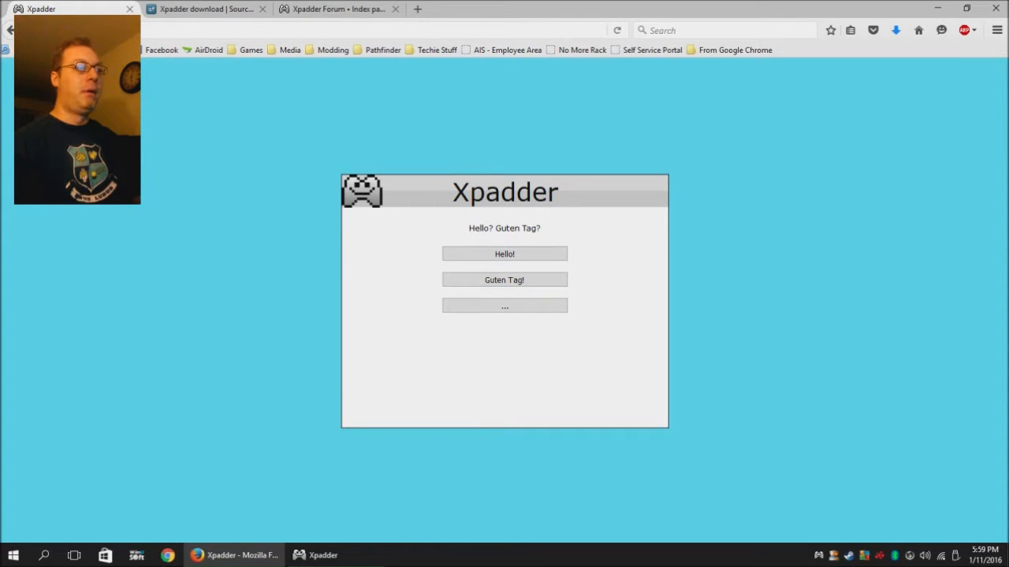
Show the Xpadder site's download-link form, then browse the SourceForge project page
click(504, 254)
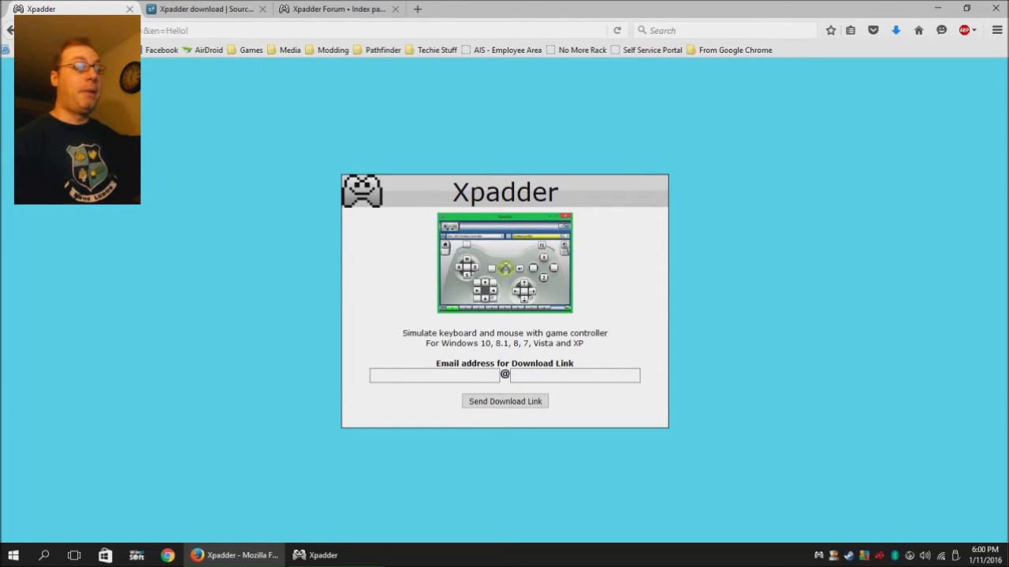
click(207, 9)
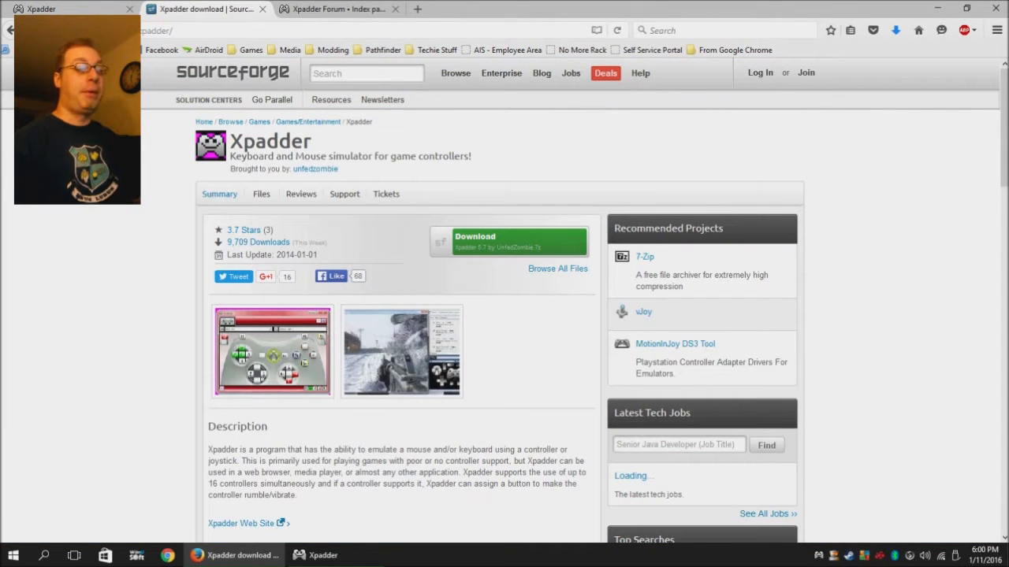
scroll(down, 3)
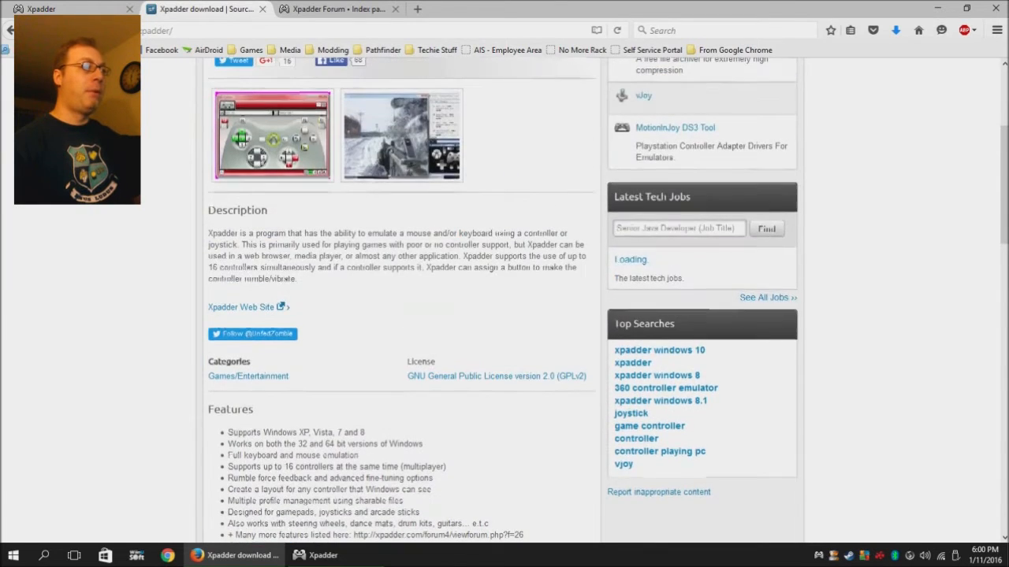
scroll(up, 3)
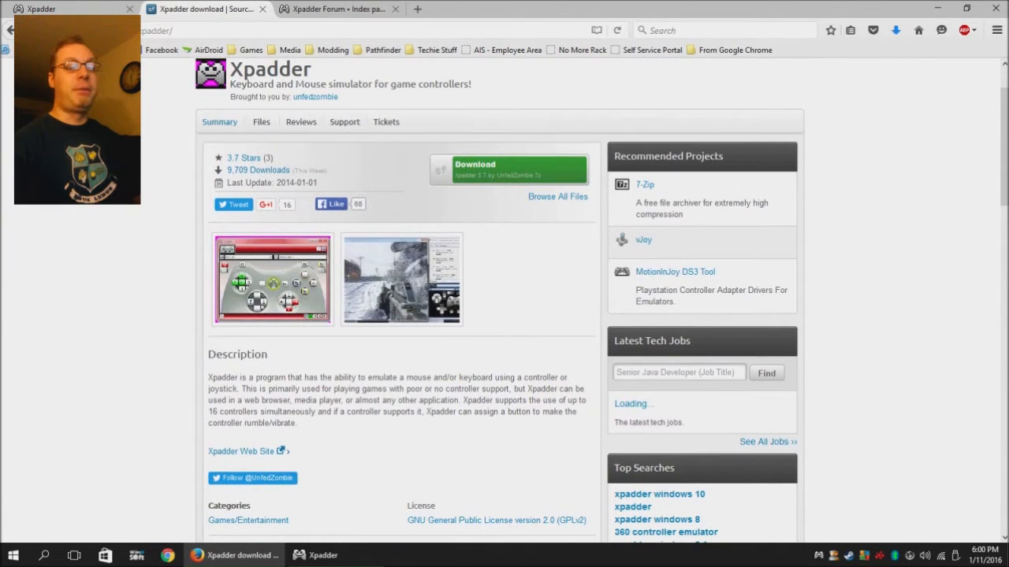
scroll(up, 3)
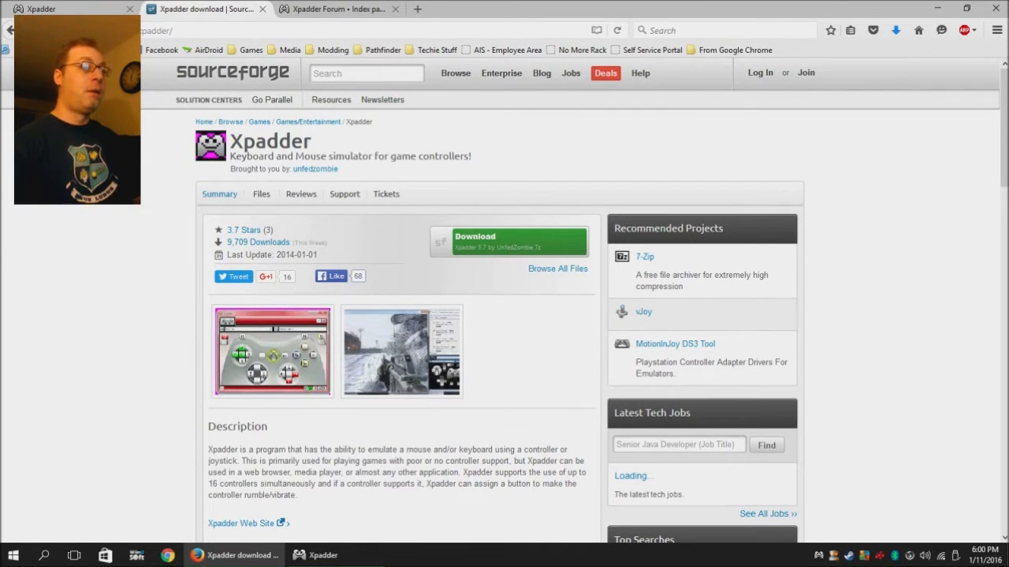
mouse_move(508, 241)
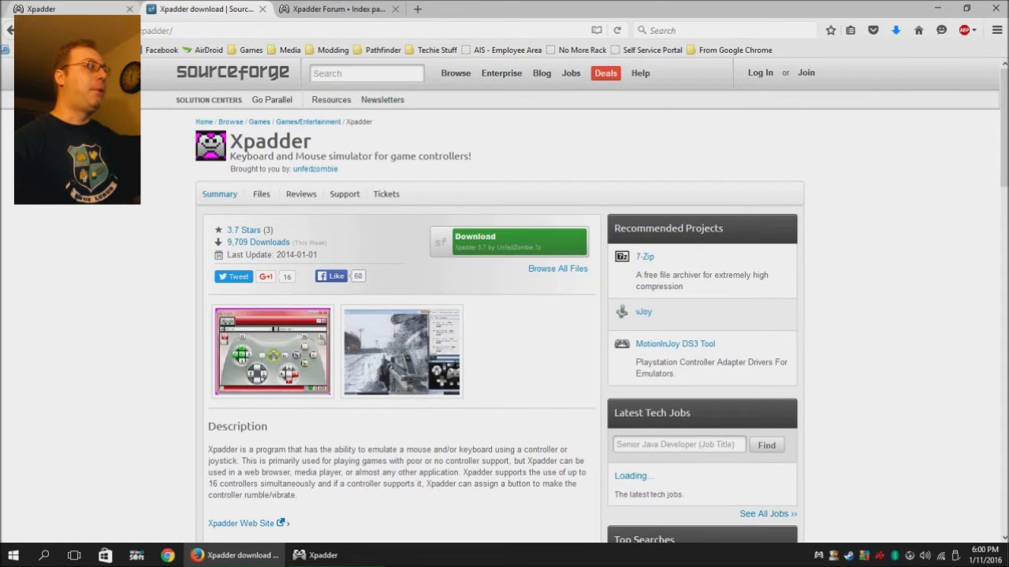
Check Windows 10 in the Xpadder site's supported systems, then return to SourceForge
click(518, 241)
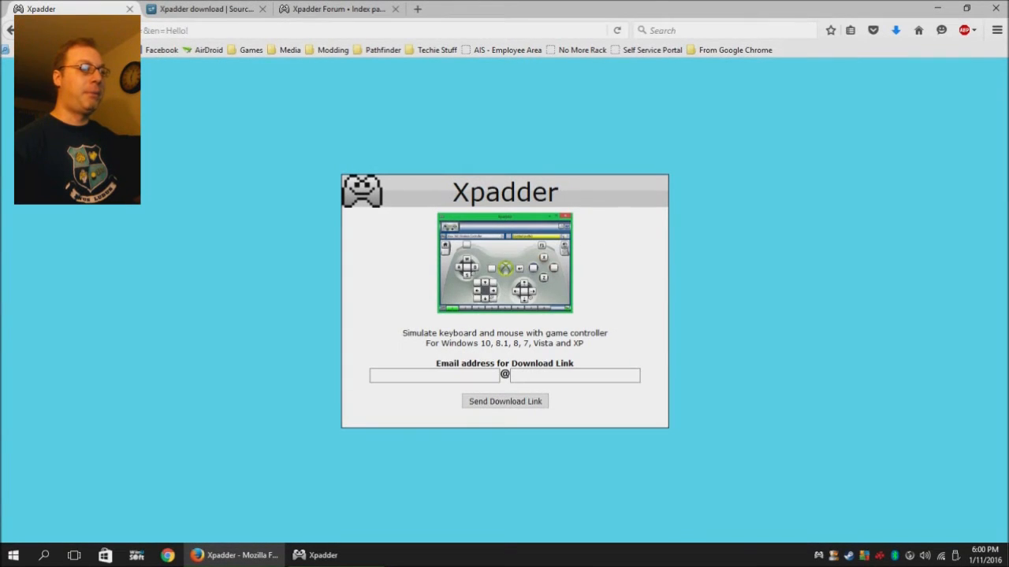
double_click(465, 342)
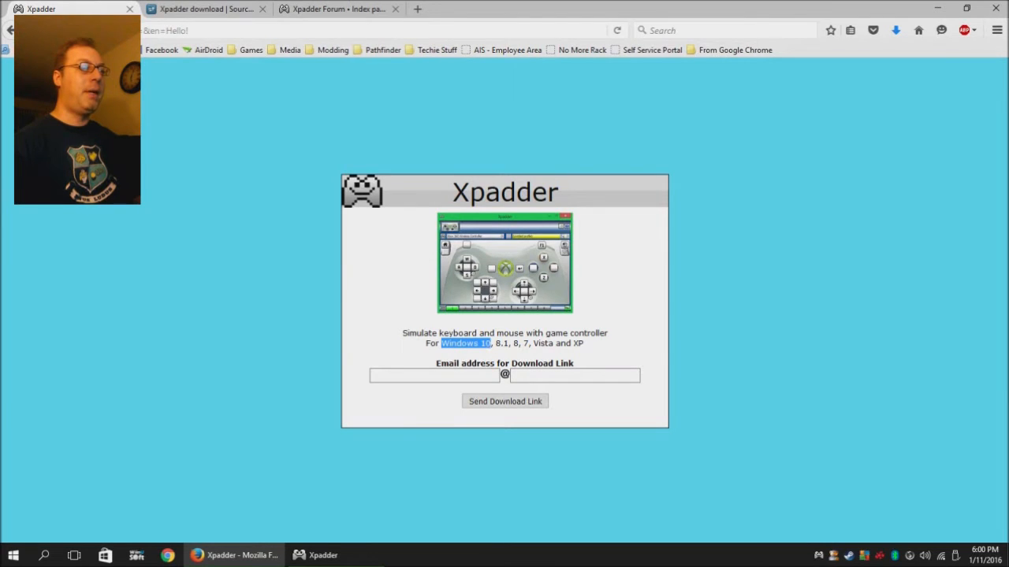
click(207, 8)
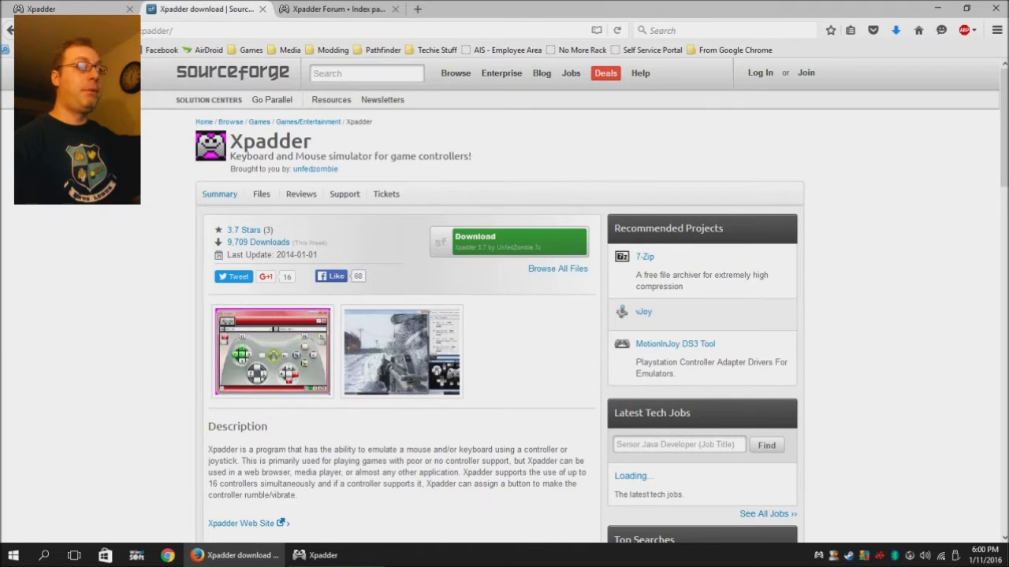
mouse_move(508, 242)
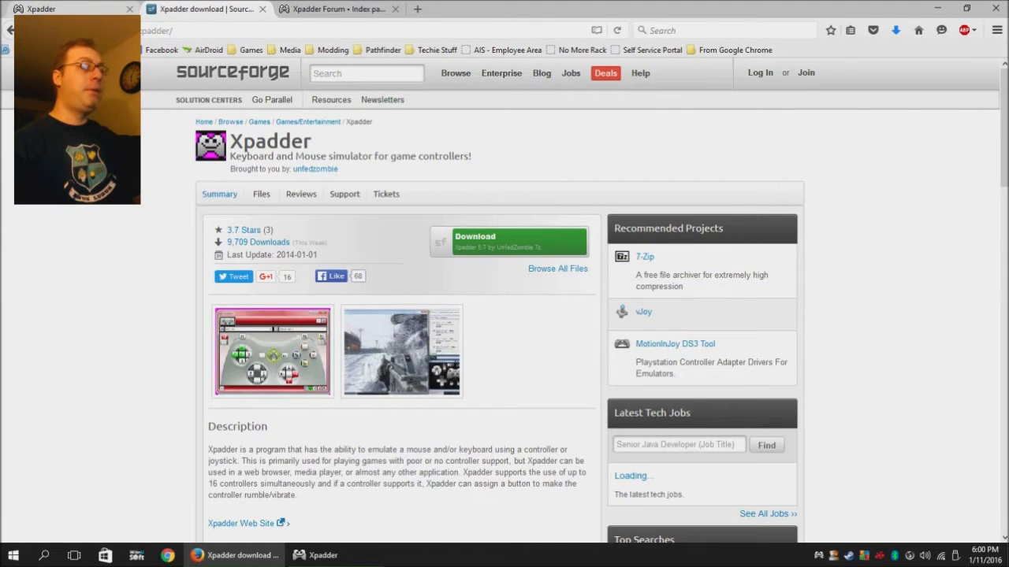
View the Xpadder Forum index with boards like Download Xpadder and Controller Images
click(339, 9)
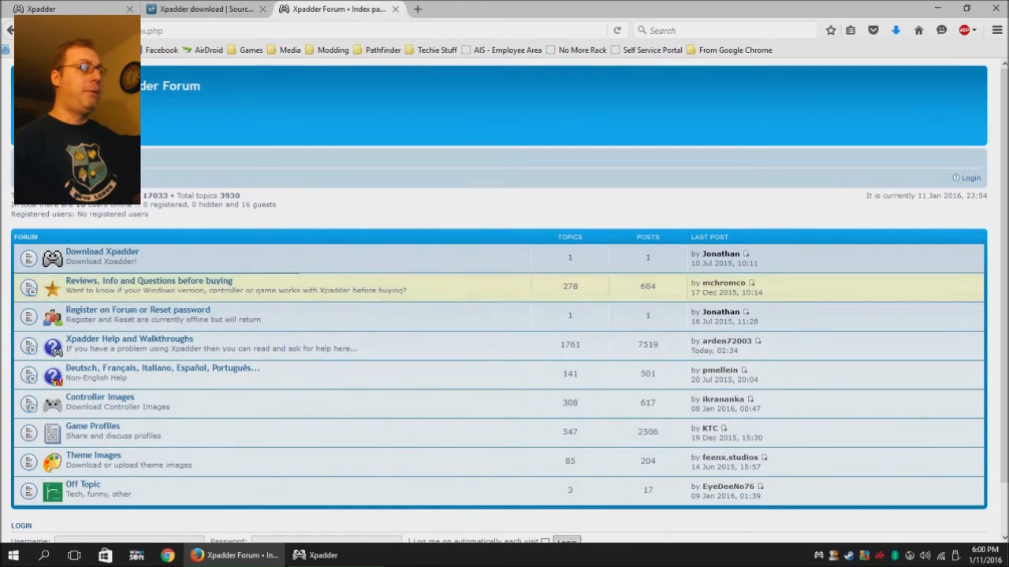
mouse_move(118, 402)
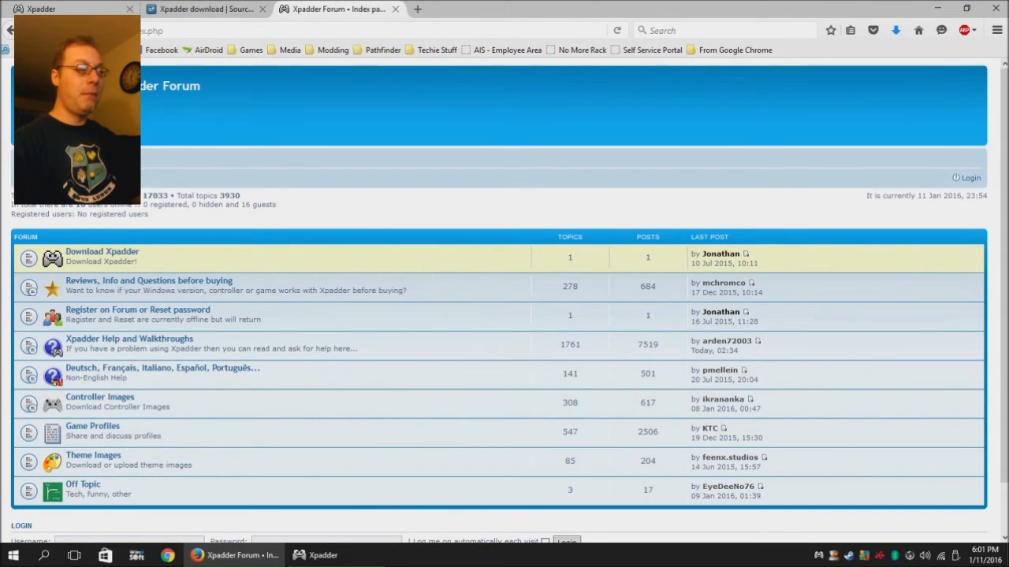
mouse_move(52, 286)
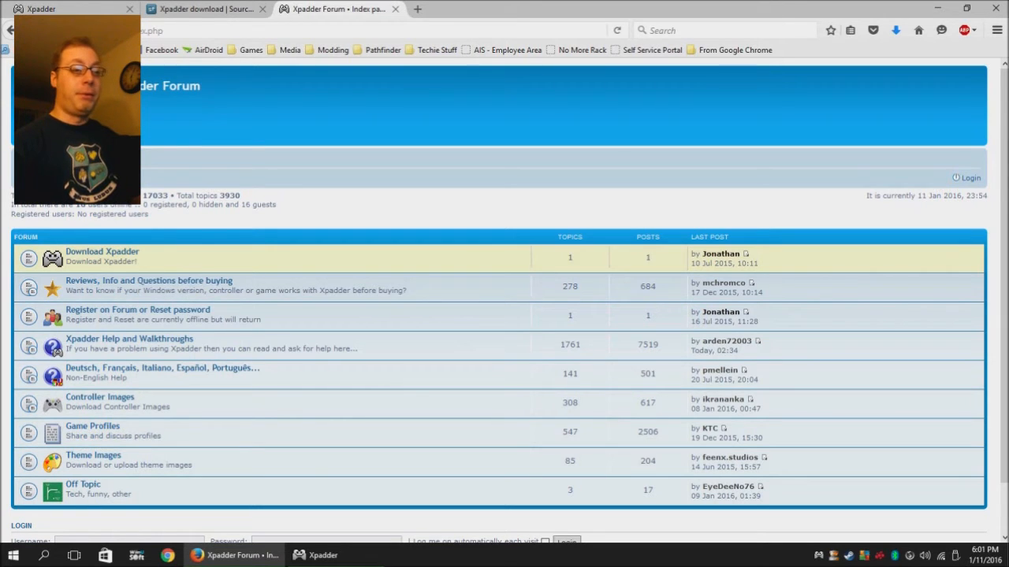
mouse_move(161, 368)
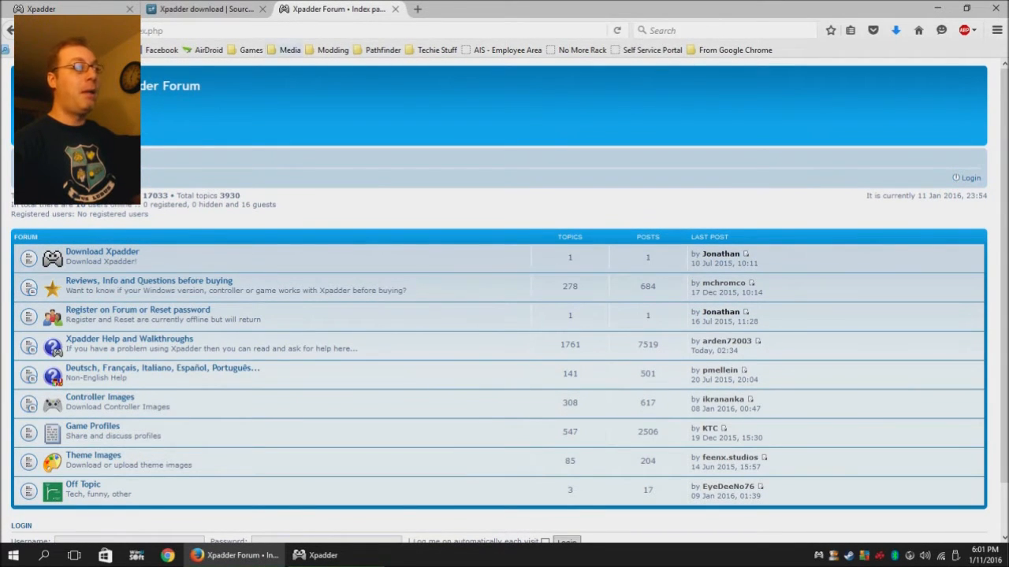
Return to the Xpadder SourceForge page showing the 5.7 download and description
click(208, 9)
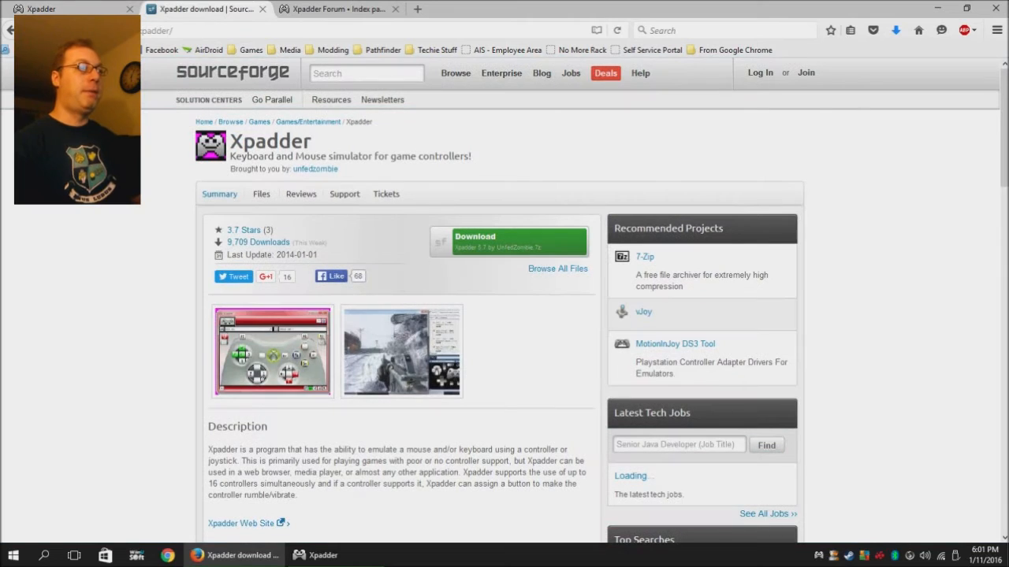
mouse_move(508, 242)
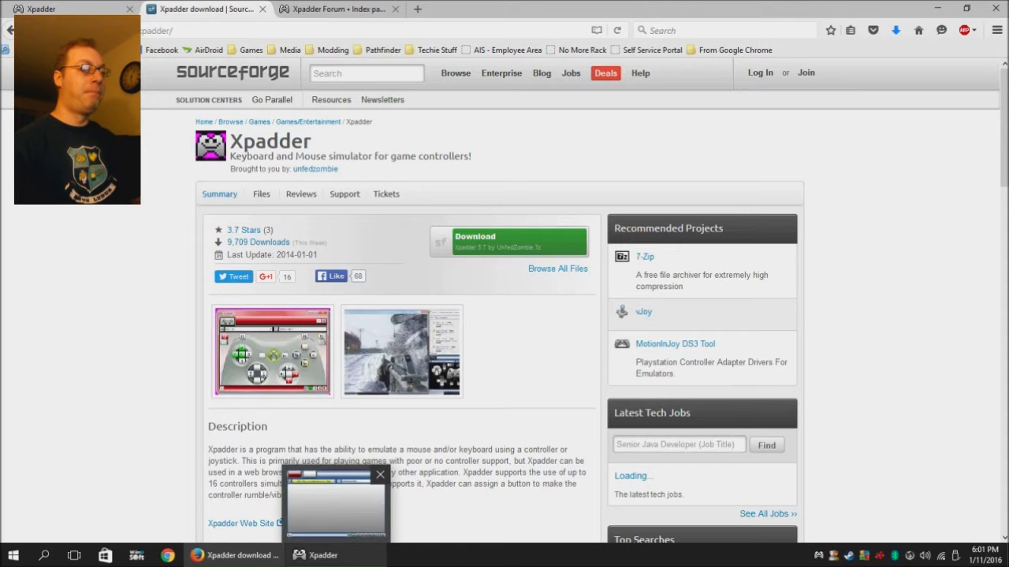
click(380, 475)
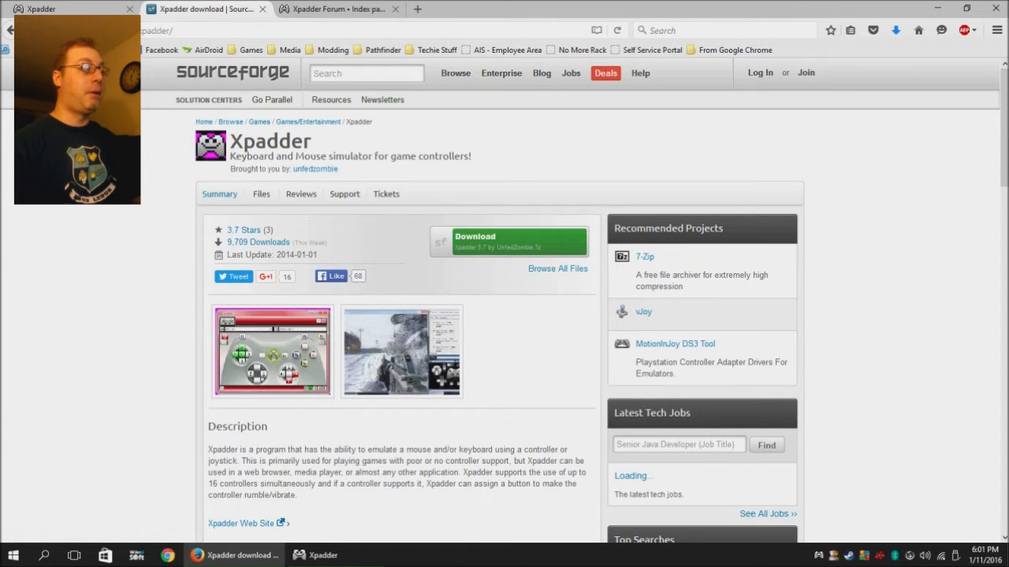
Find Xpadder in the Start menu's app list and open its Programs folder location
click(13, 555)
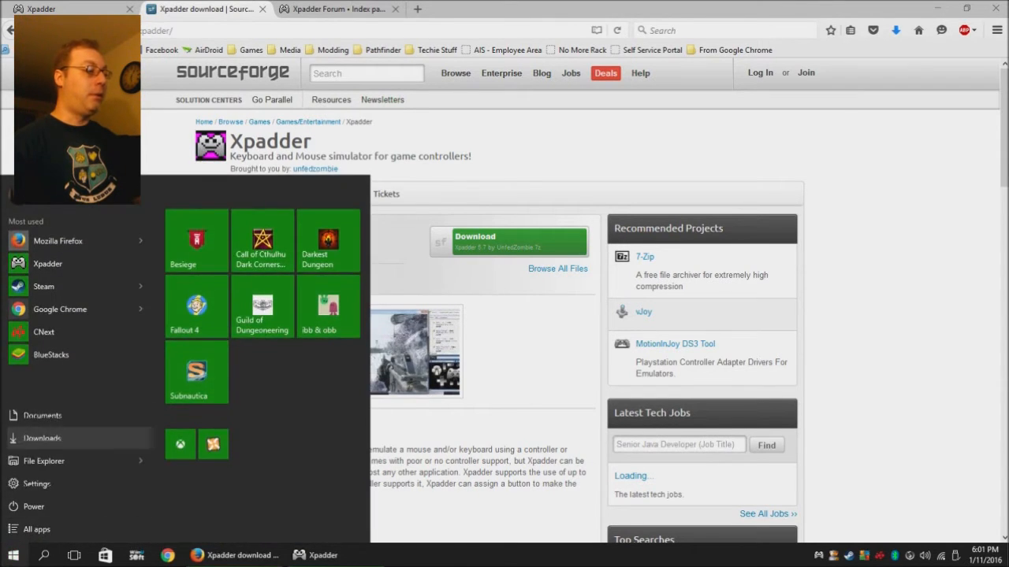
click(43, 461)
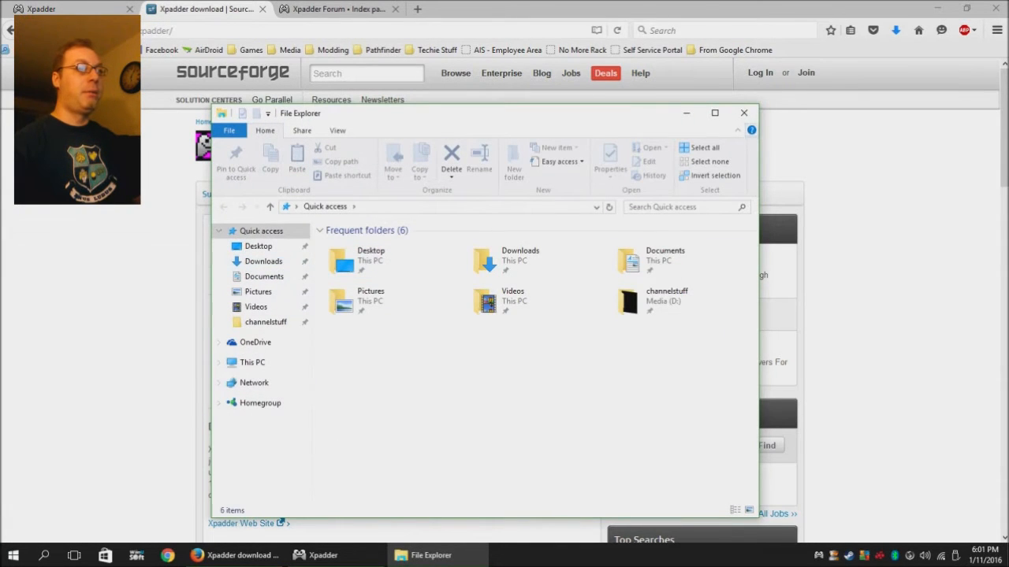
click(13, 556)
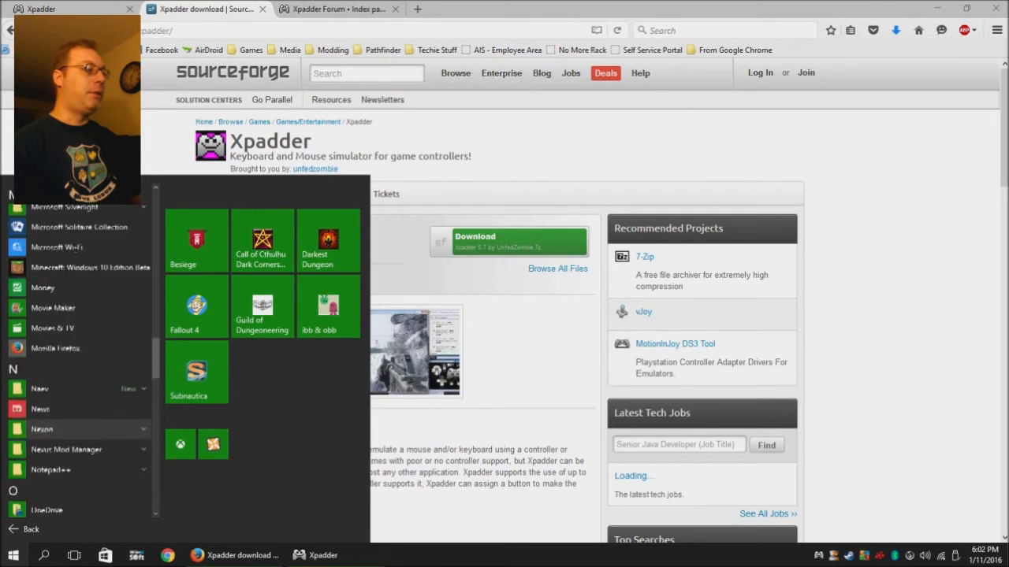
scroll(down, 3)
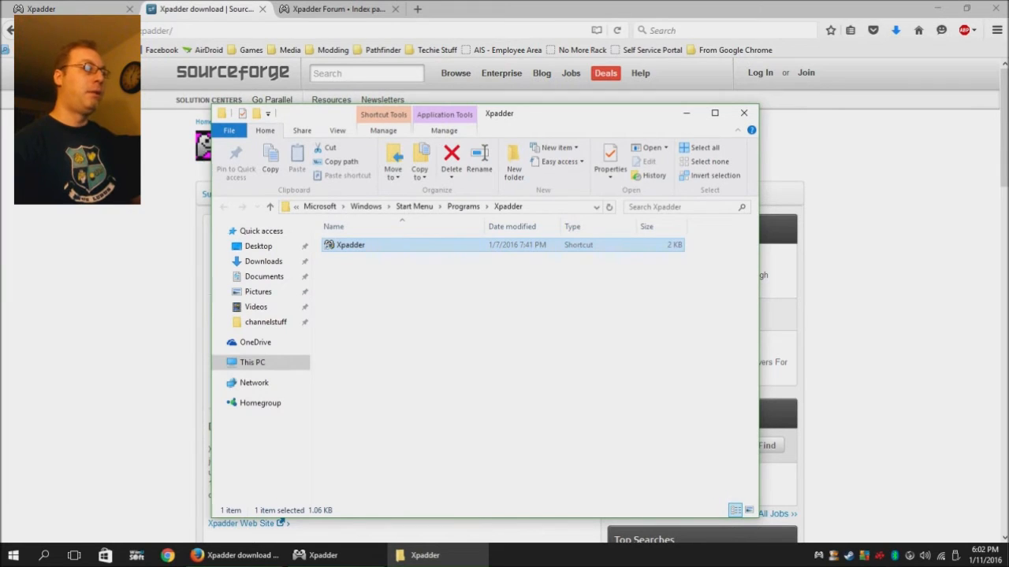
Set Xpadder.exe to Windows 7 compatibility mode and always run as administrator
right_click(350, 244)
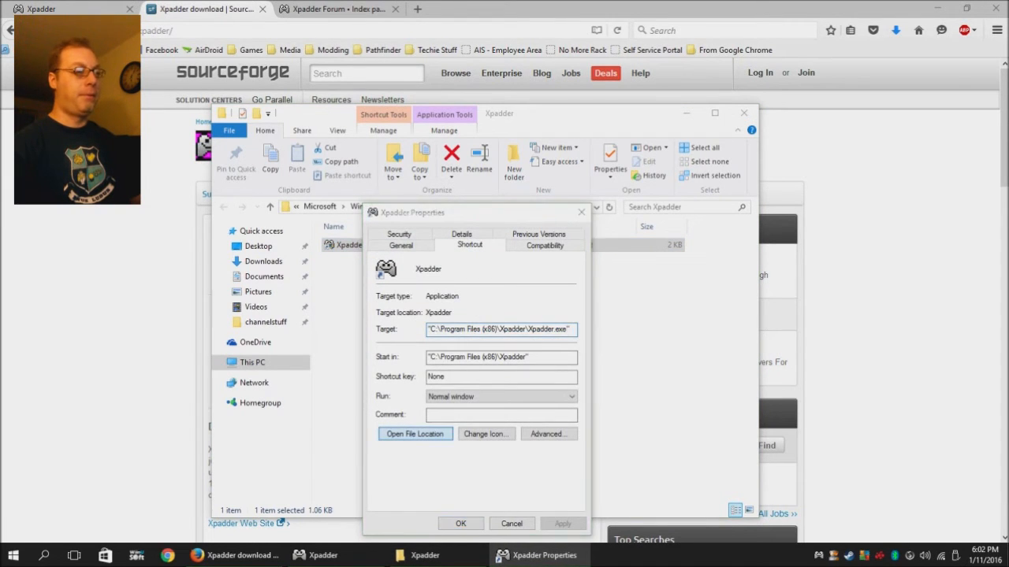
click(415, 434)
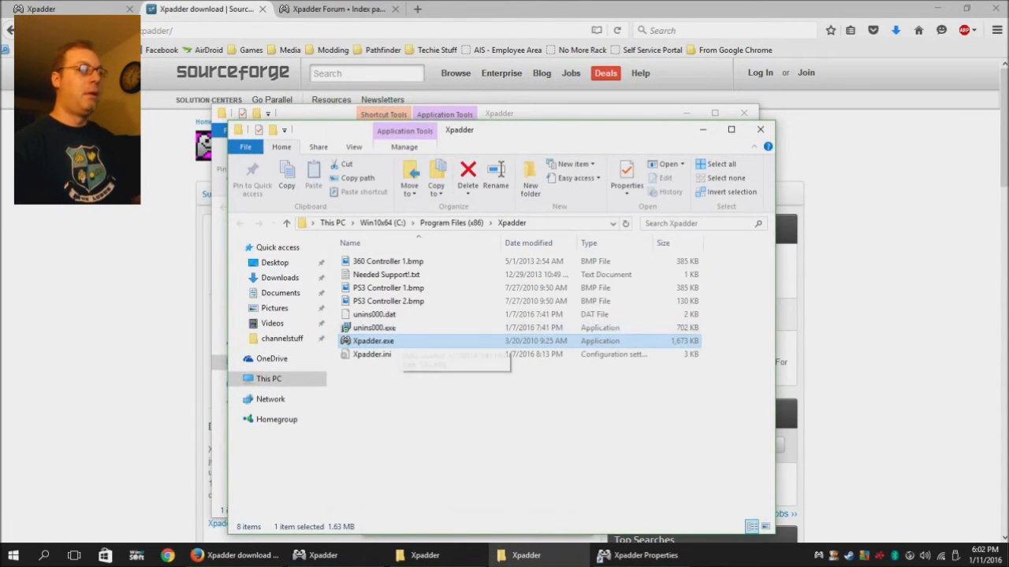
right_click(374, 340)
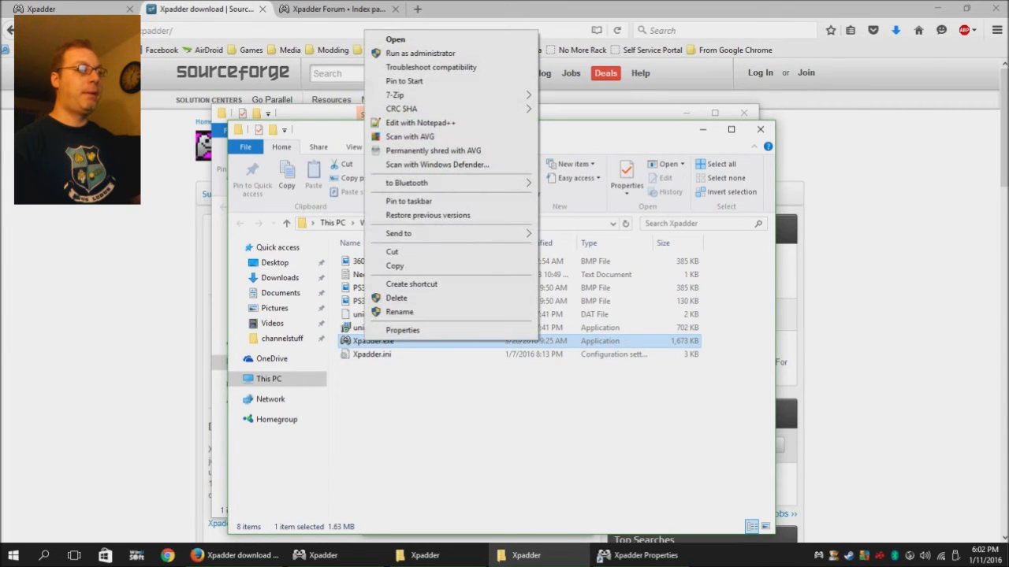
click(402, 330)
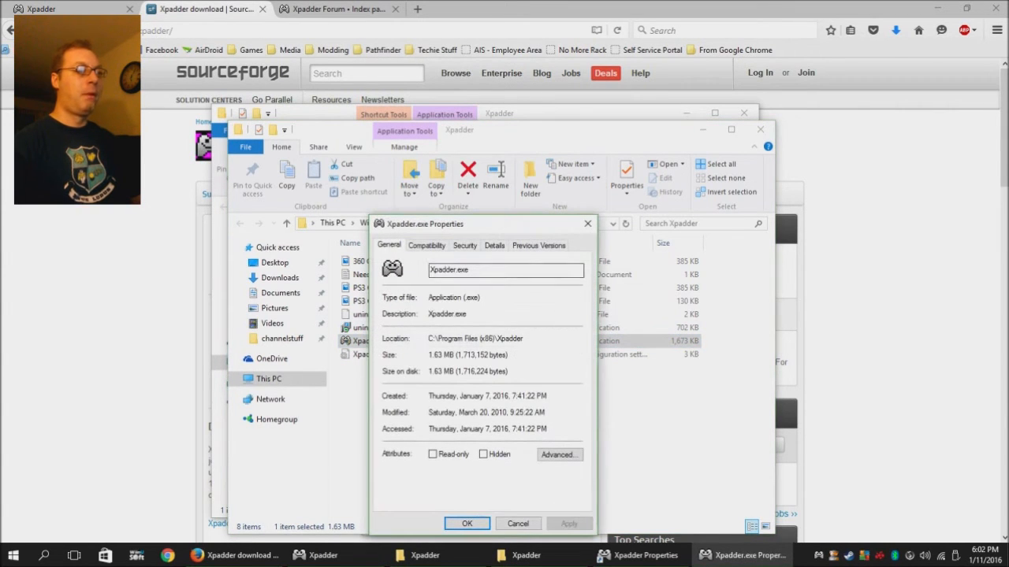
click(464, 245)
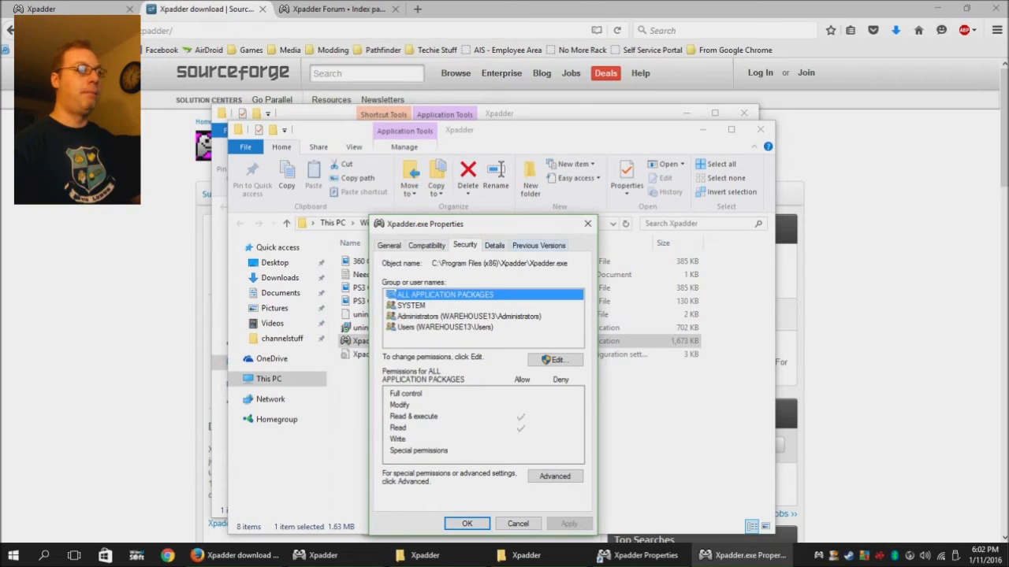
click(427, 245)
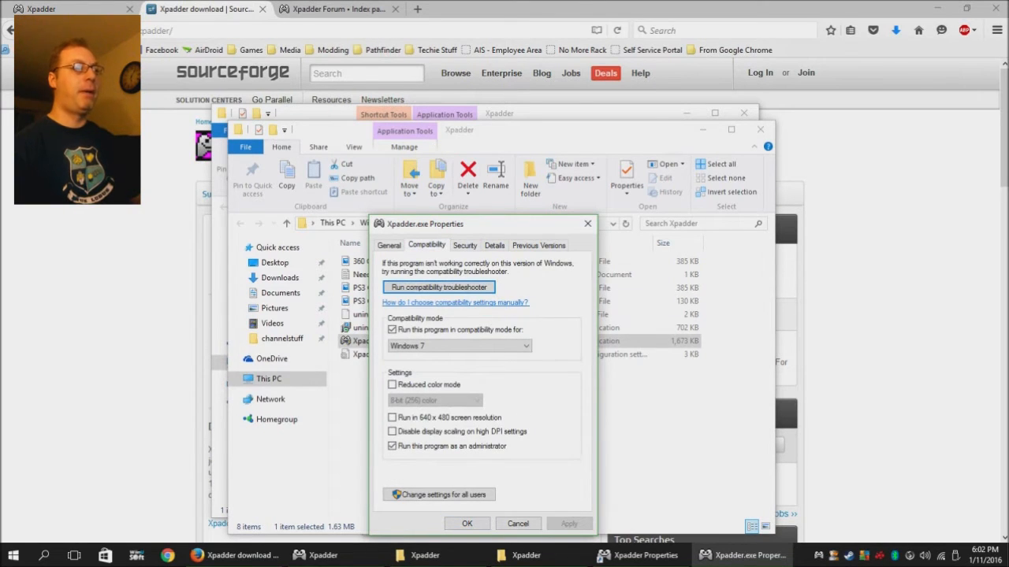
click(392, 330)
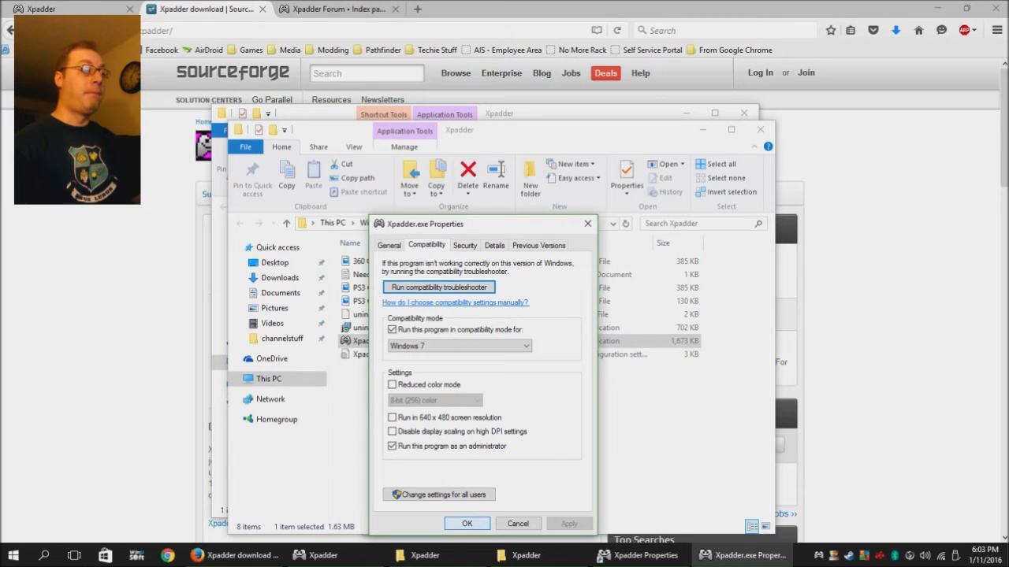
click(466, 523)
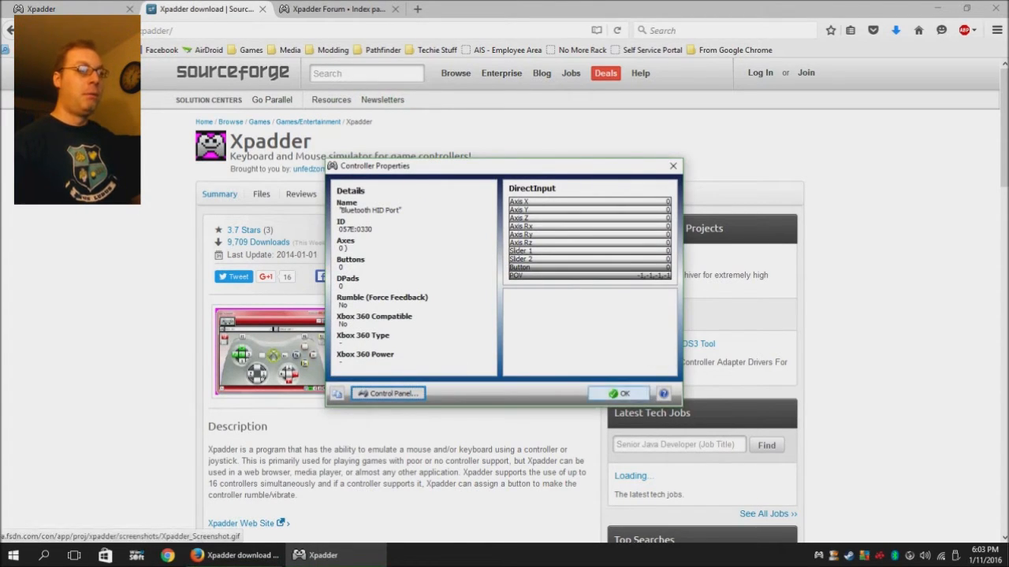
Dismiss Controller Properties and close Xpadder Settings to reach the Bluetooth HID controller settings
click(624, 393)
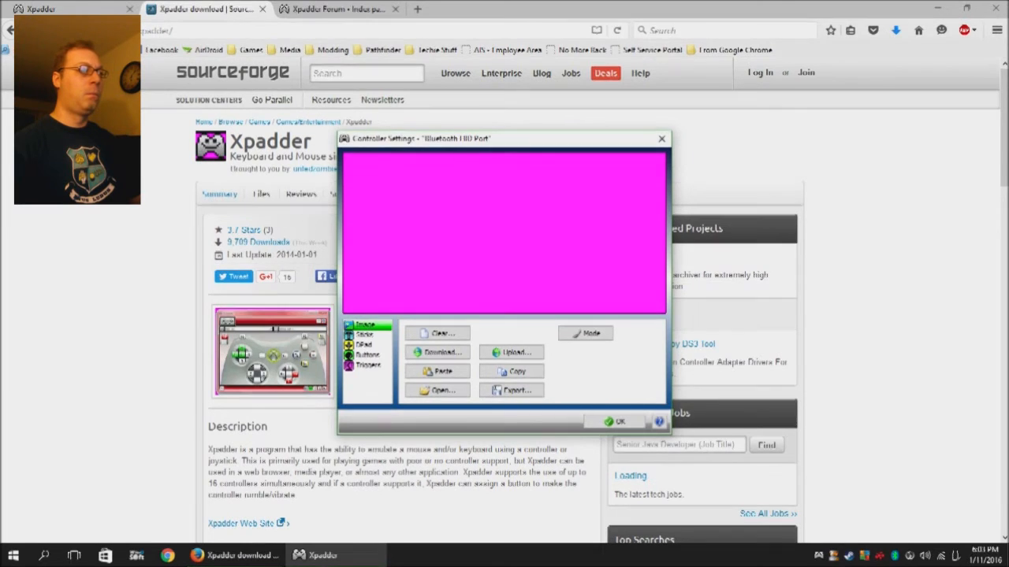
click(620, 422)
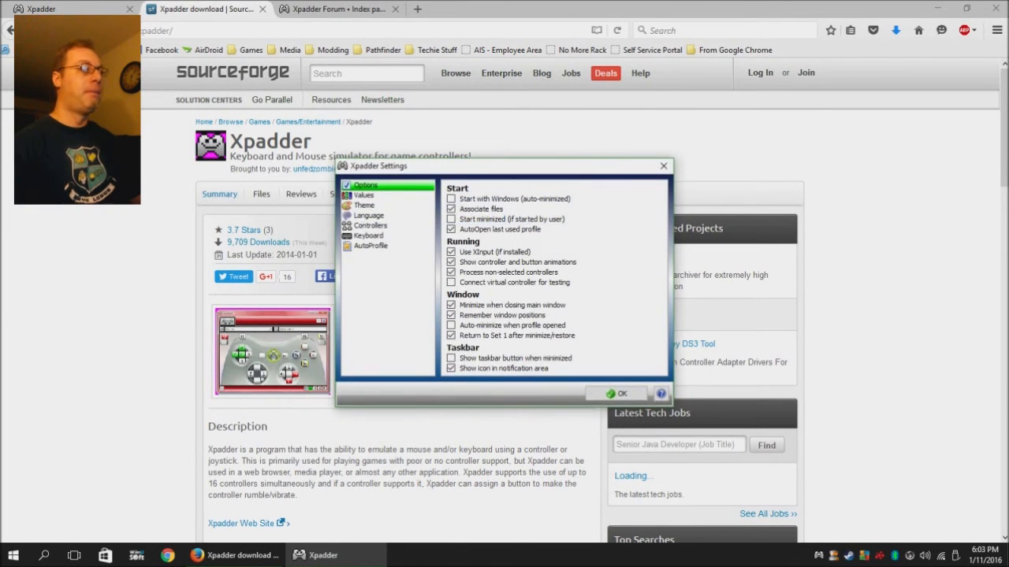
click(368, 225)
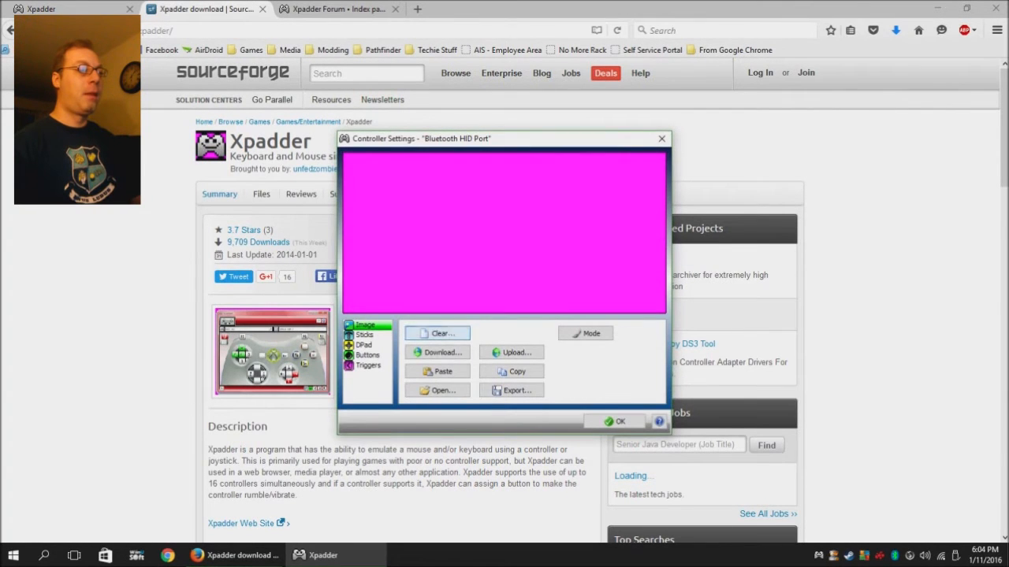
Enable Stick 1, cancel its detection, and clear the unfinished layout
click(364, 335)
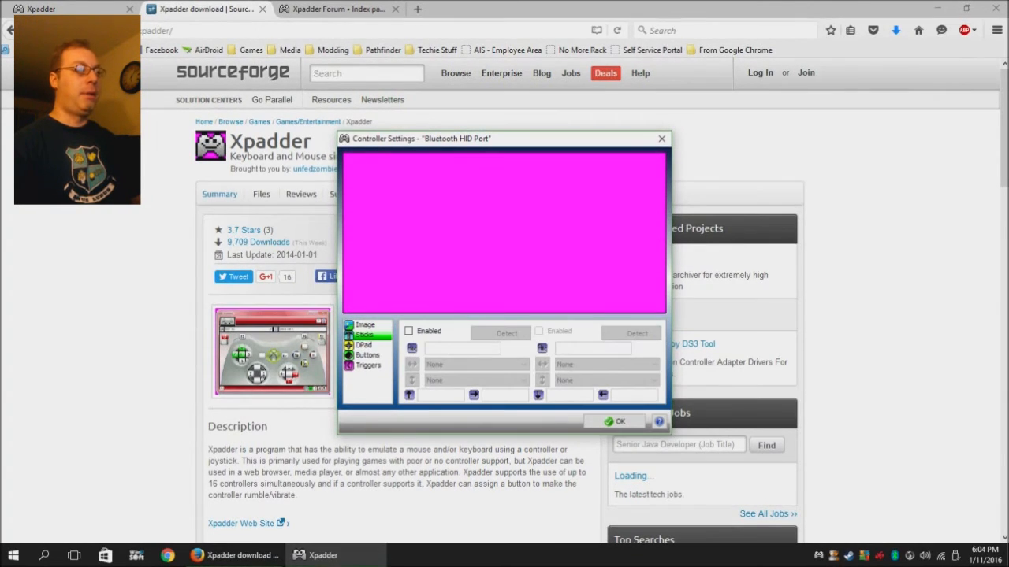
click(507, 332)
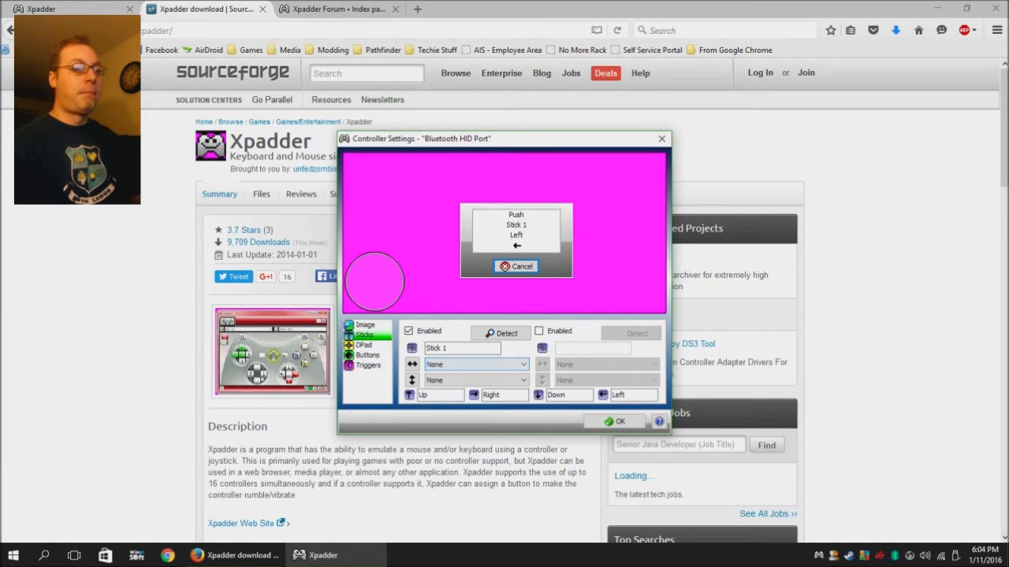
click(516, 266)
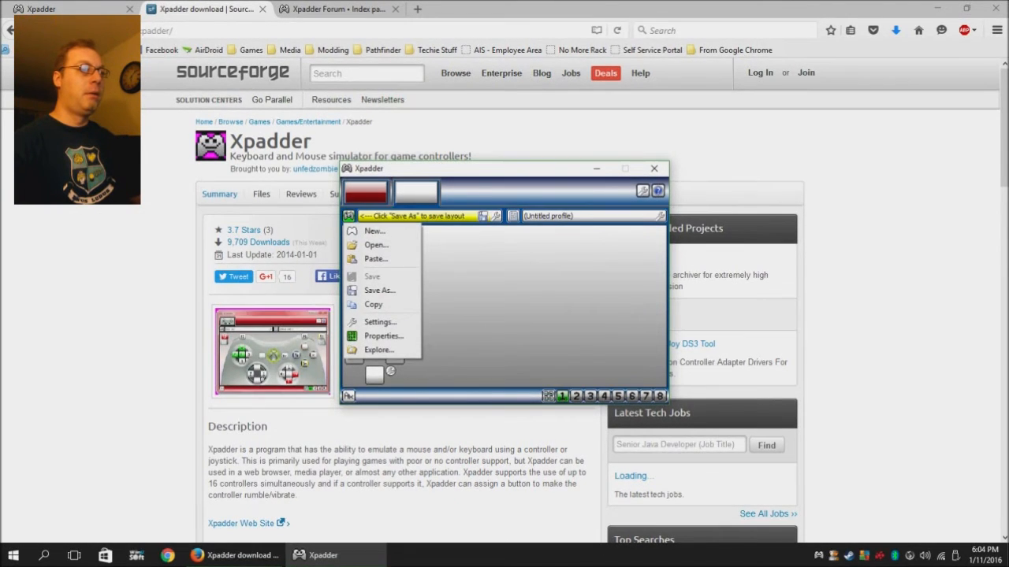
click(383, 336)
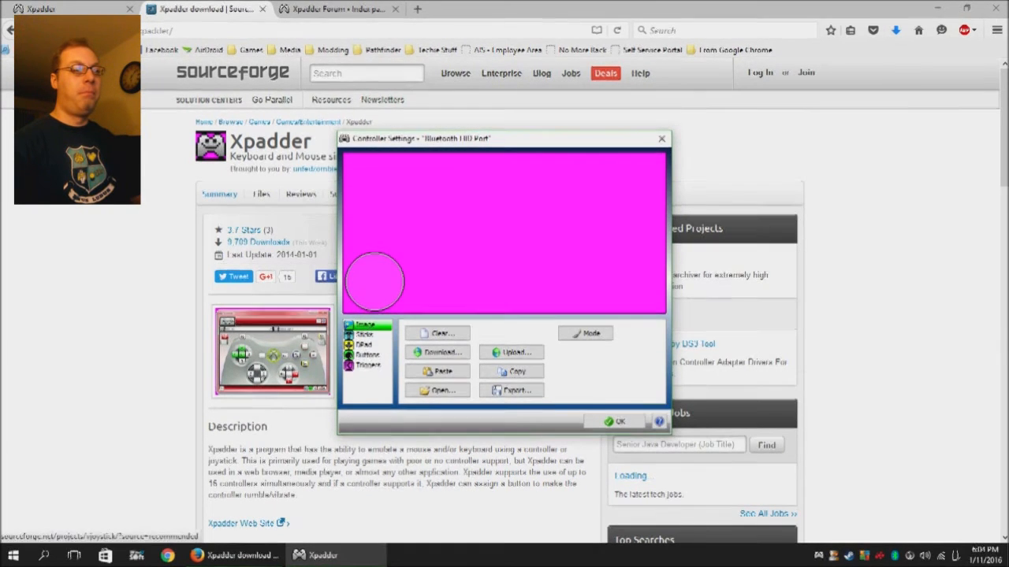
click(619, 421)
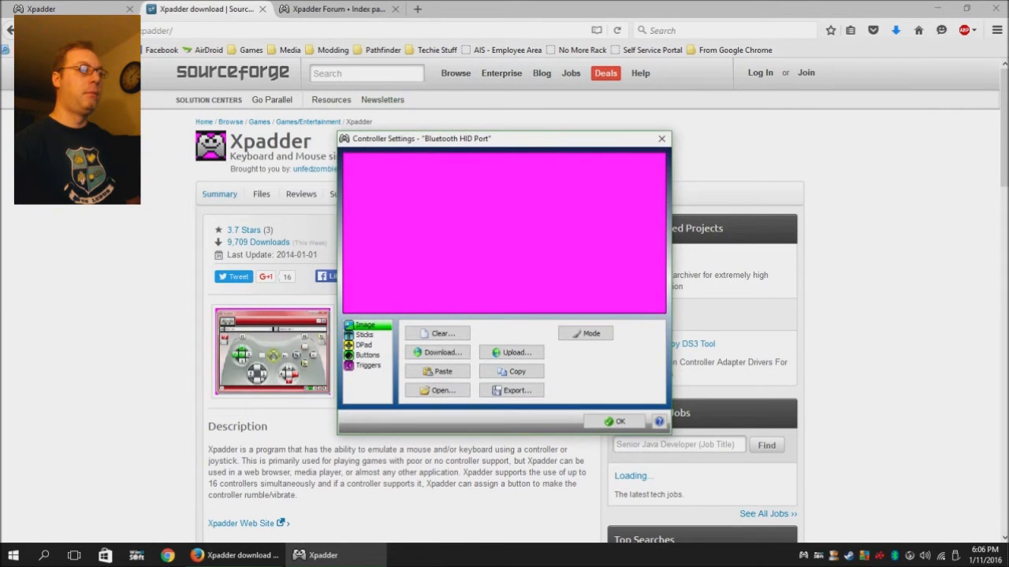
Retry Stick 1 detection, cancel it, and close Xpadder without saving
click(364, 334)
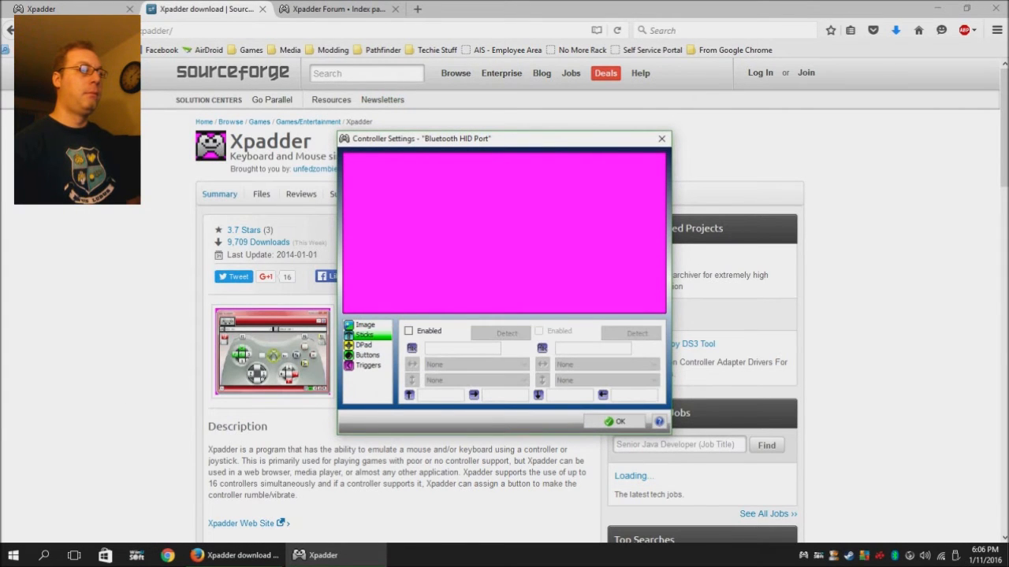
click(500, 331)
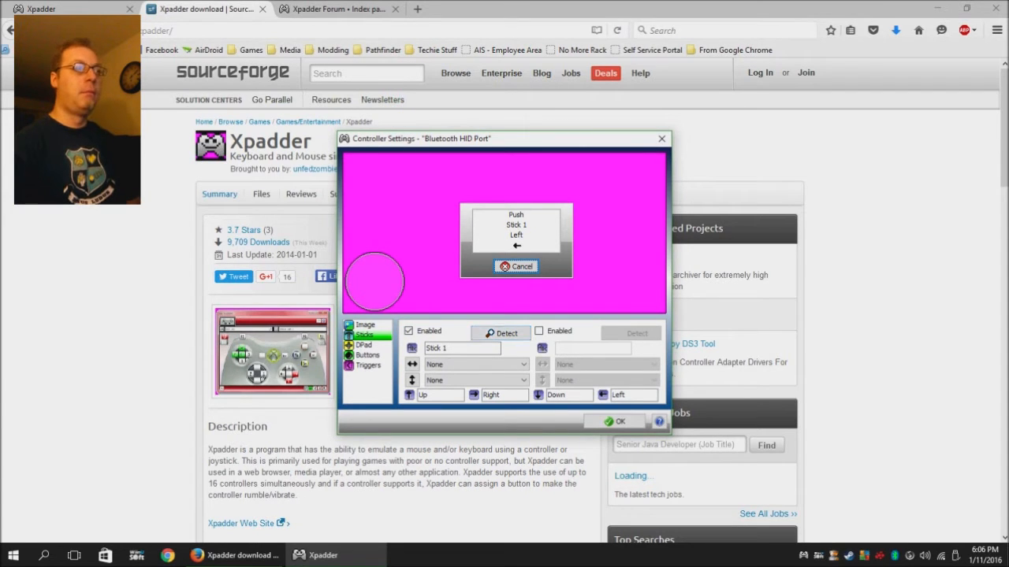
click(516, 266)
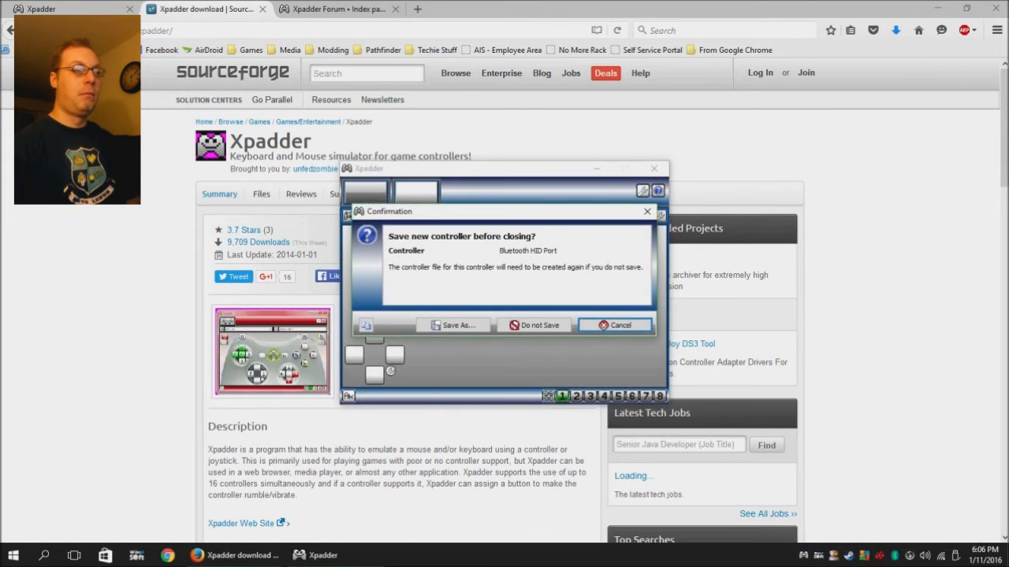
click(539, 325)
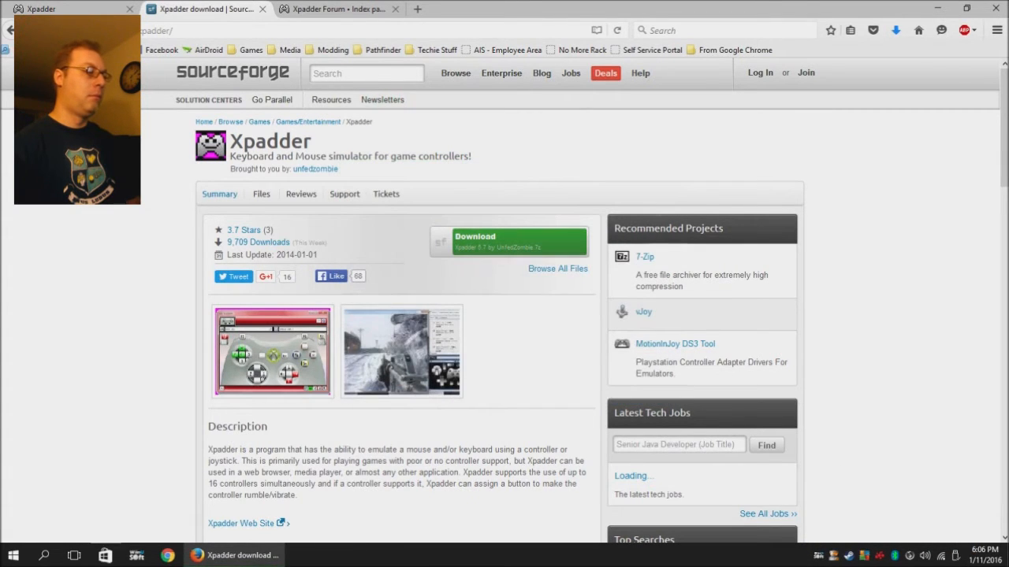
click(12, 555)
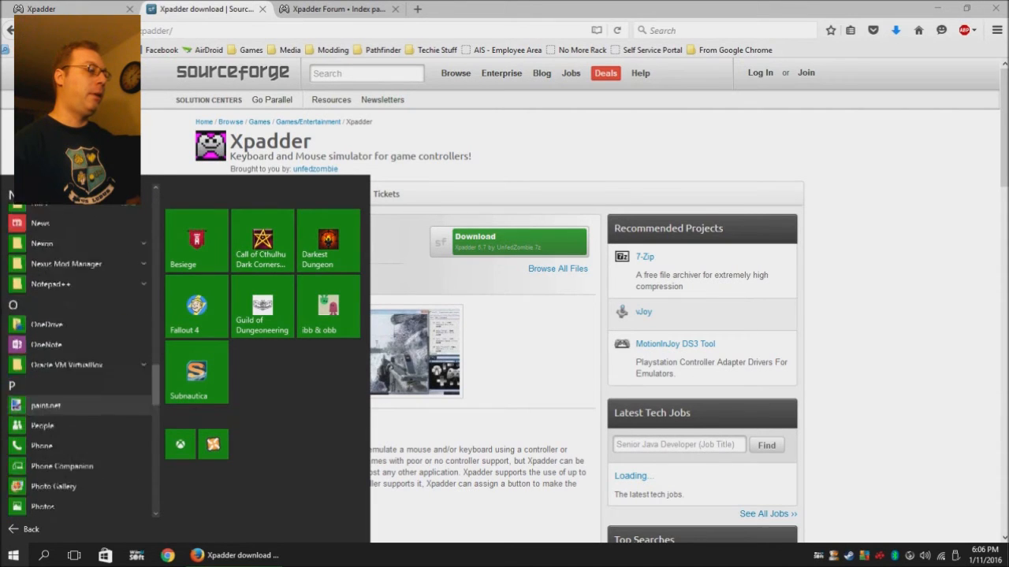
Launch Xpadder from Start and approve the administrator prompt
scroll(down, 3)
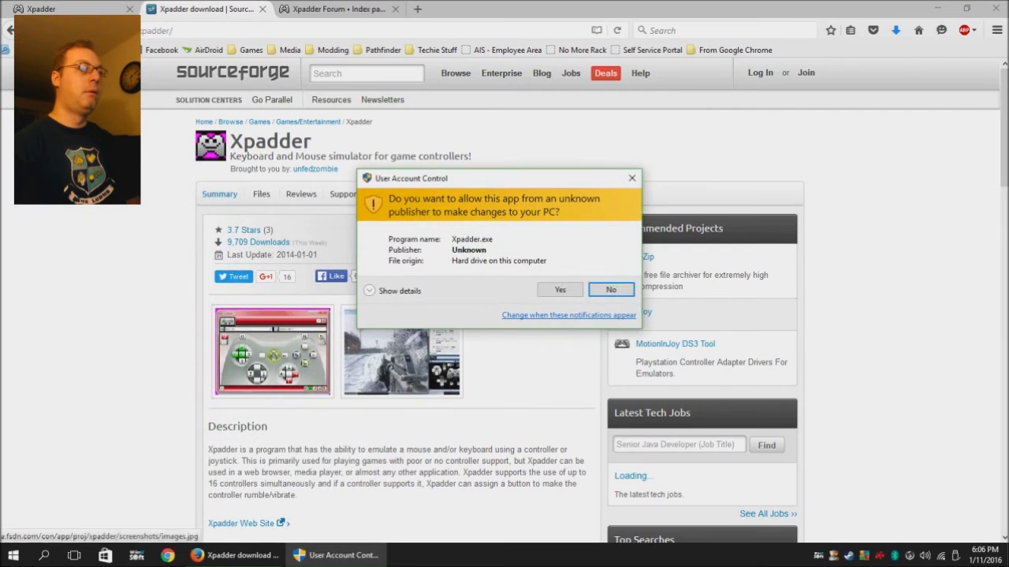
click(559, 289)
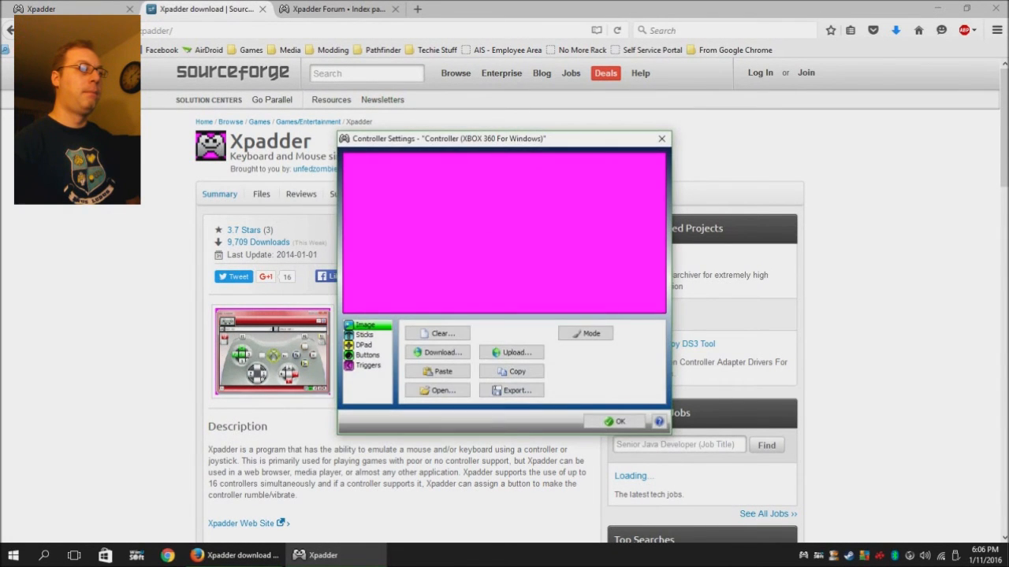
Enable and detect Stick 1 (Axis X/Y) and Stick 2 (Axis RX/RY)
click(364, 334)
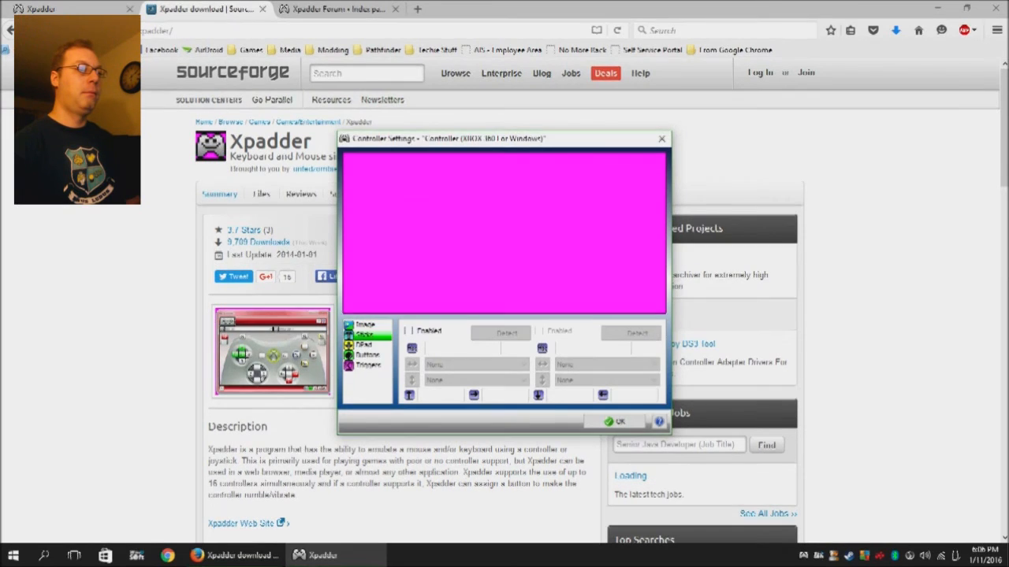
click(501, 332)
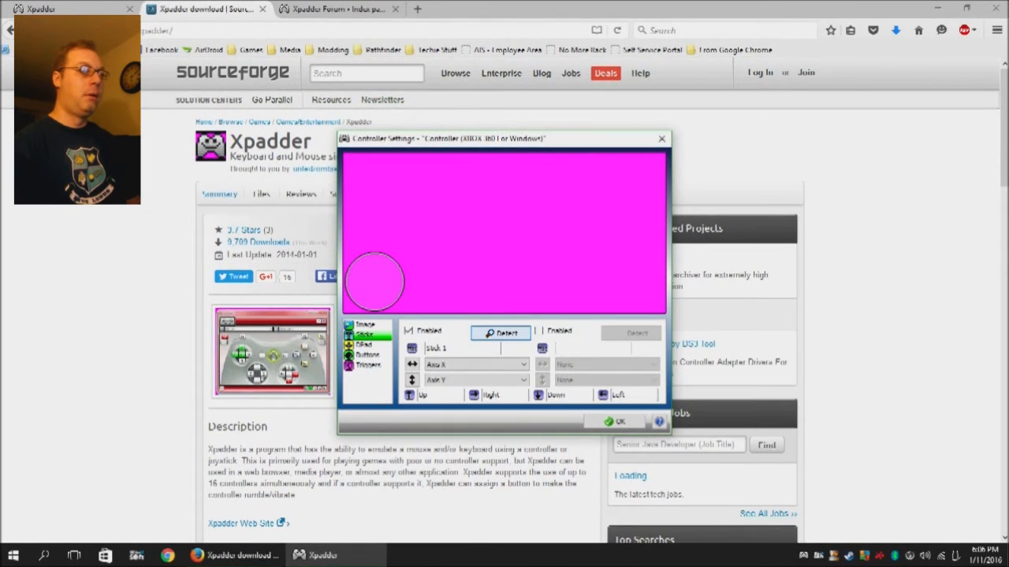
click(630, 332)
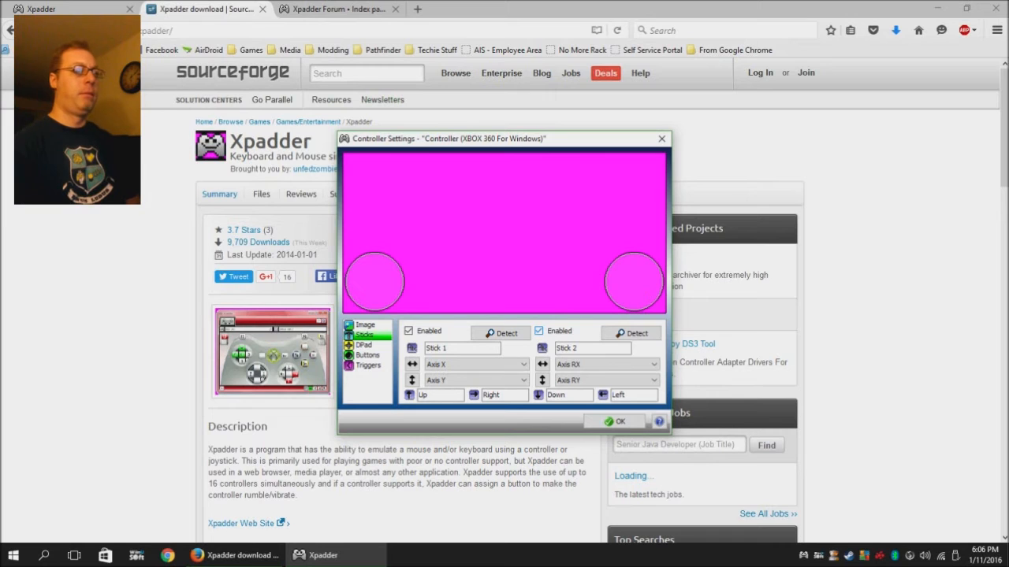
click(630, 333)
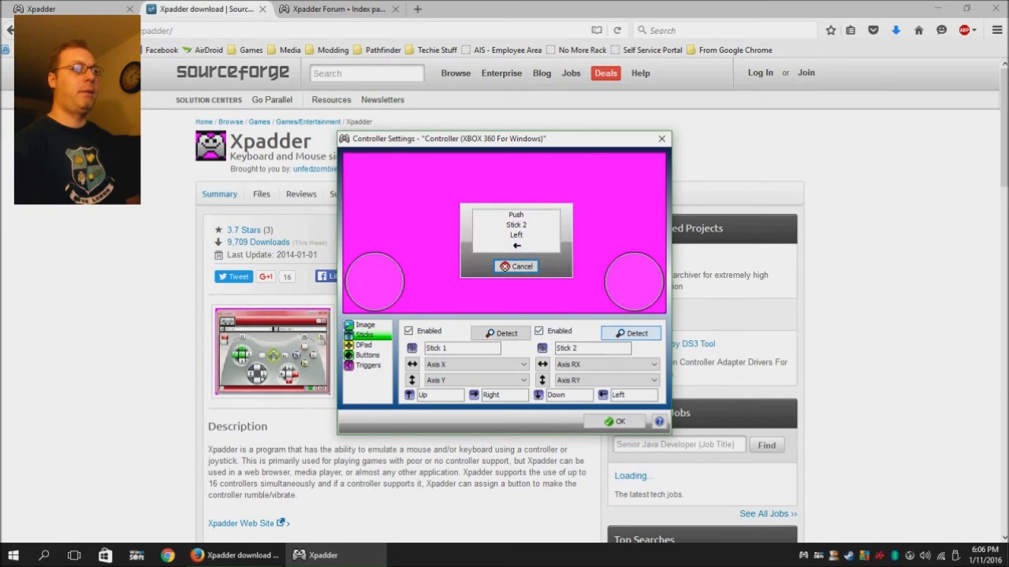
click(516, 265)
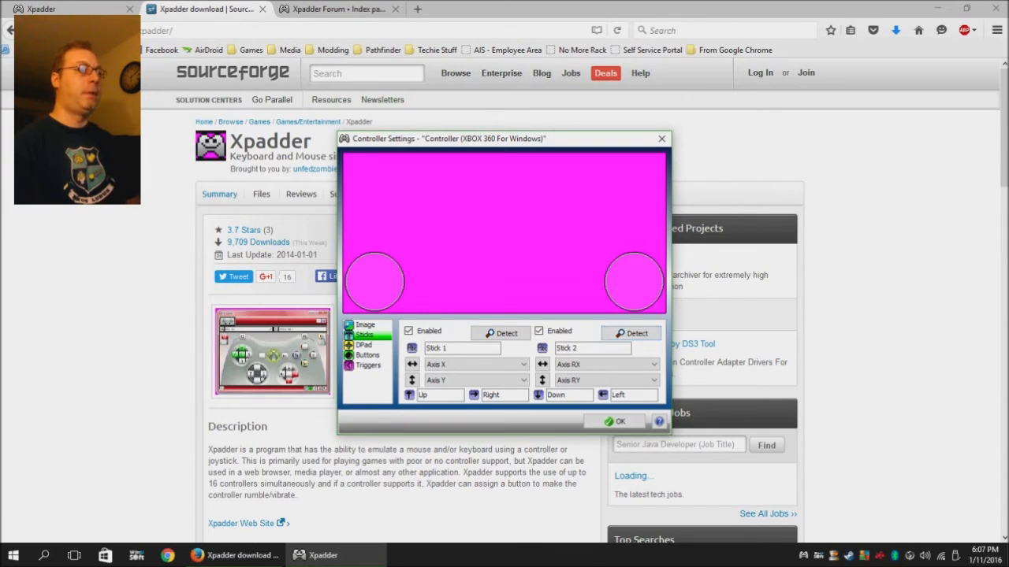
Enable the D-pad mapped to POV, then move to the Buttons page
click(364, 345)
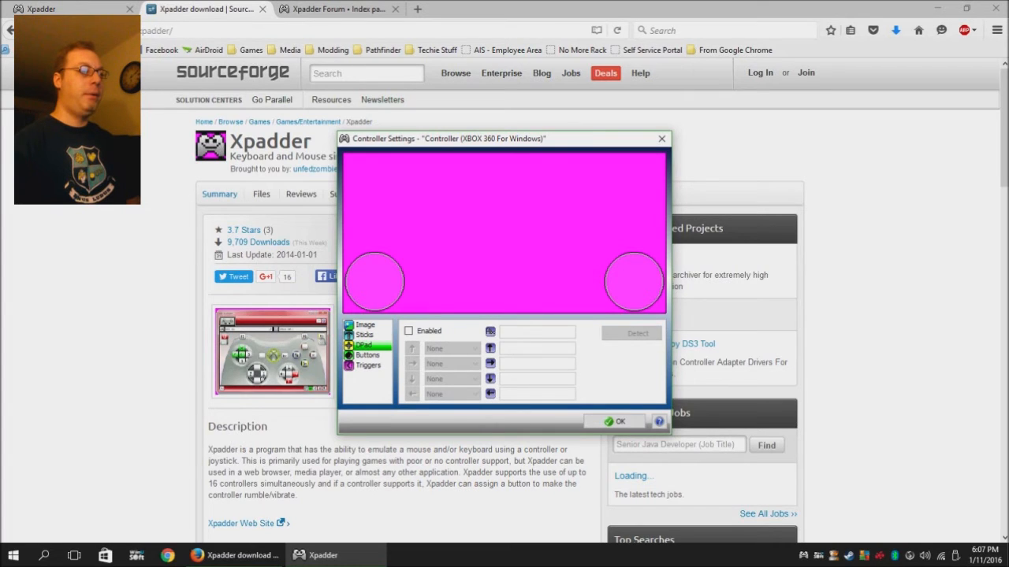
click(631, 332)
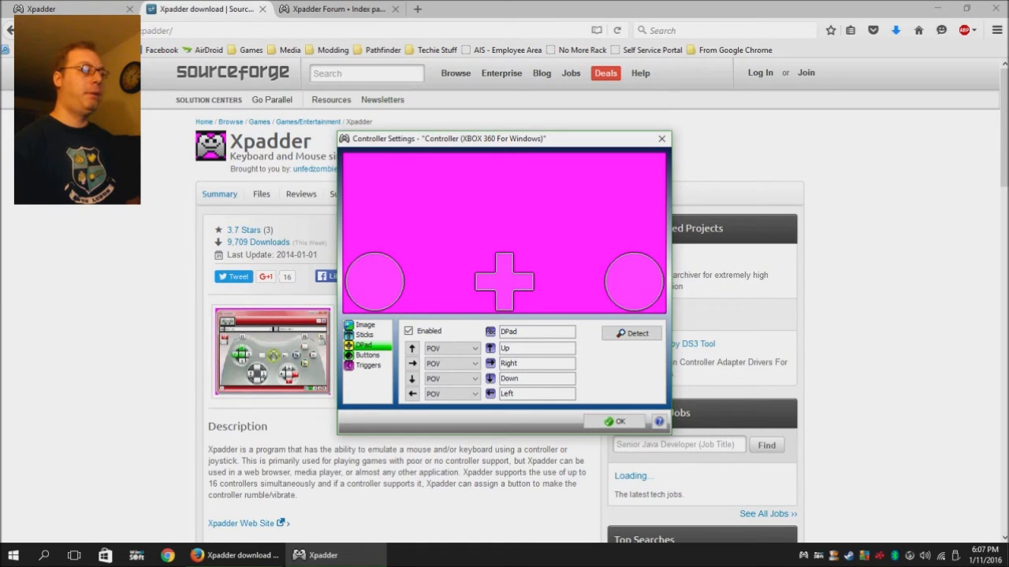
click(367, 354)
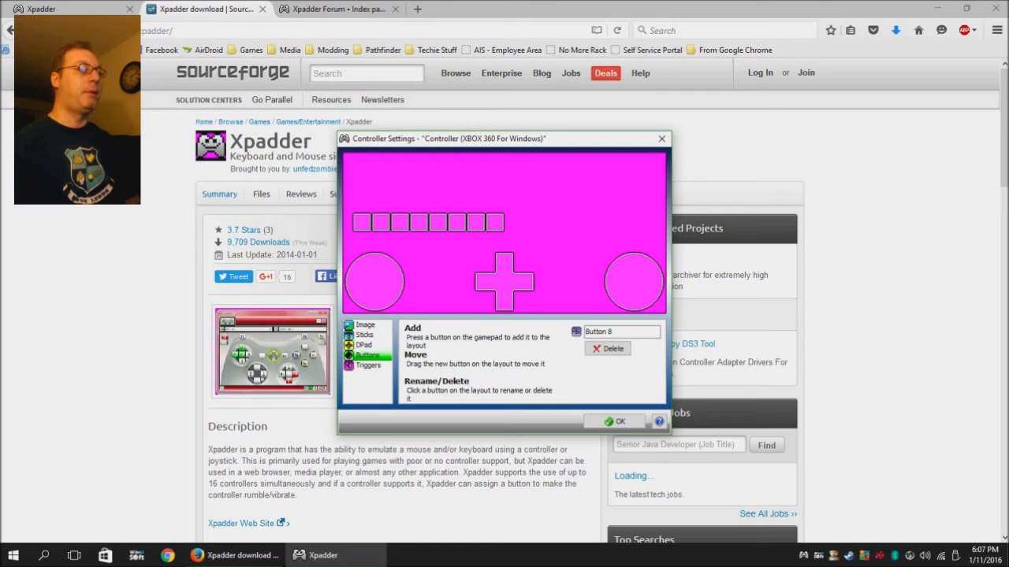
Enable the triggers and detect them on Axis Z+ and Z-, then return to the Xpadder Forum
click(367, 365)
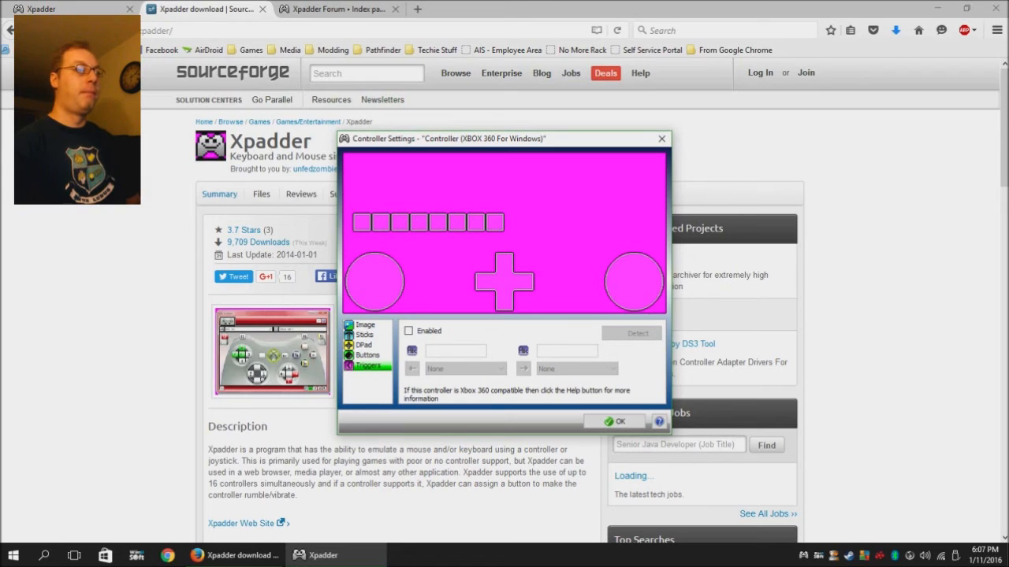
click(631, 333)
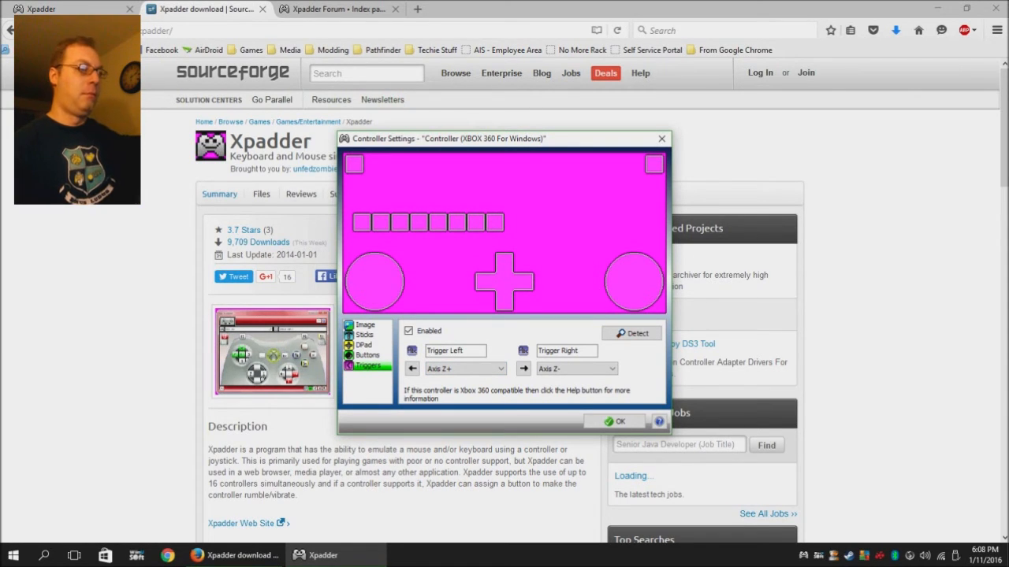
click(364, 325)
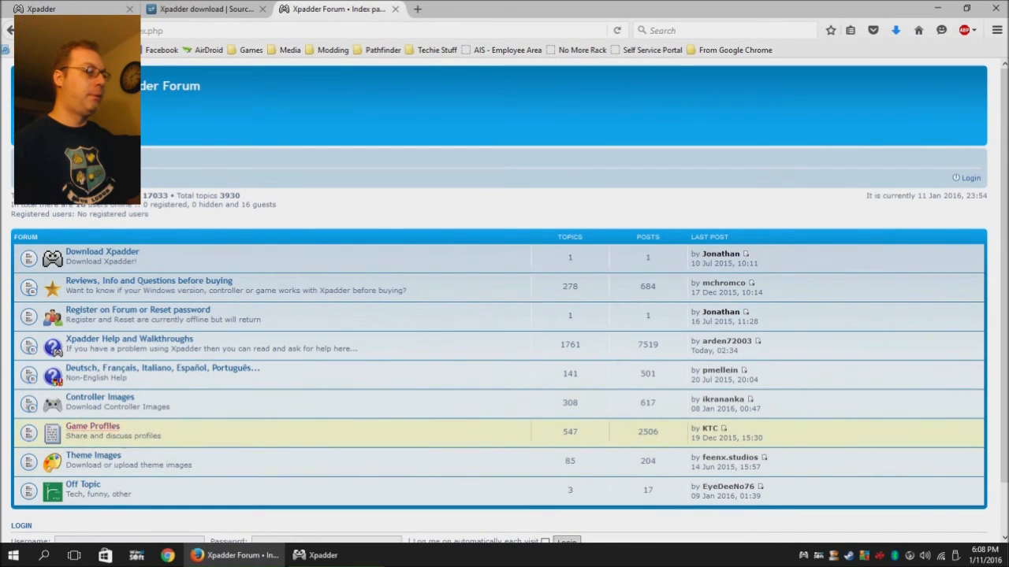
Open Console controller images and the 'WiiU - Official Pro Controller' topic, scrolling to its images
click(99, 397)
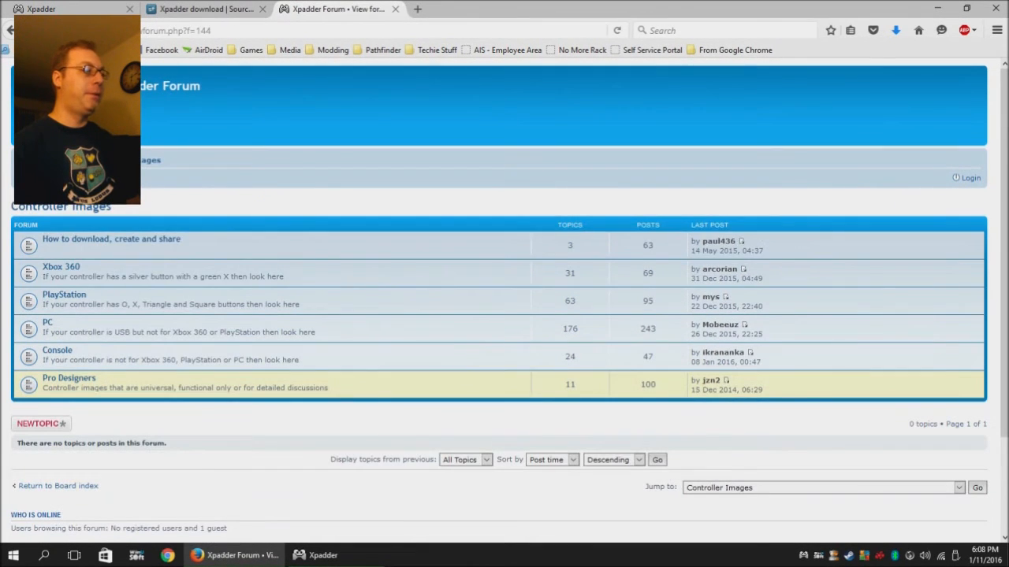
click(57, 349)
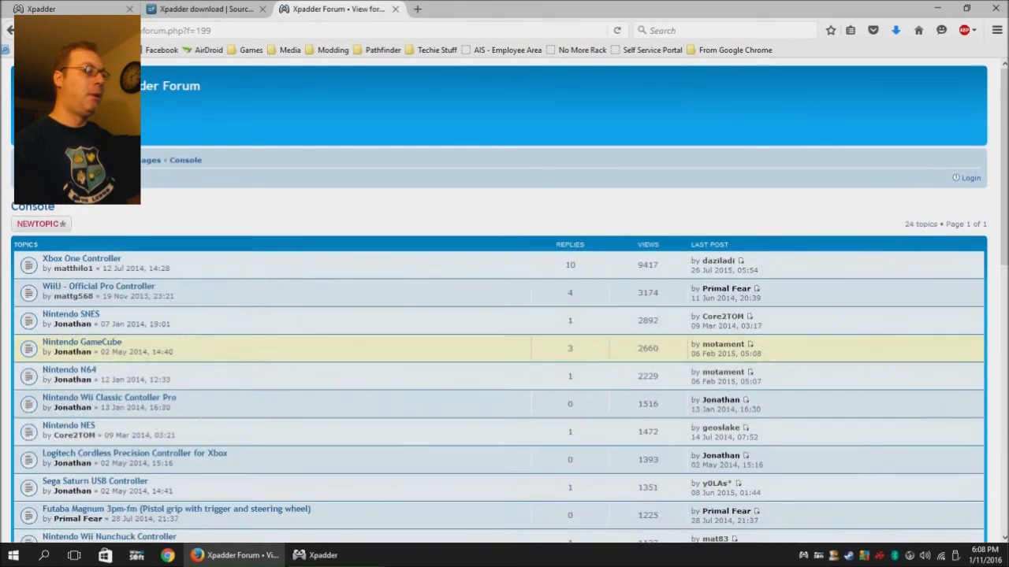
click(70, 313)
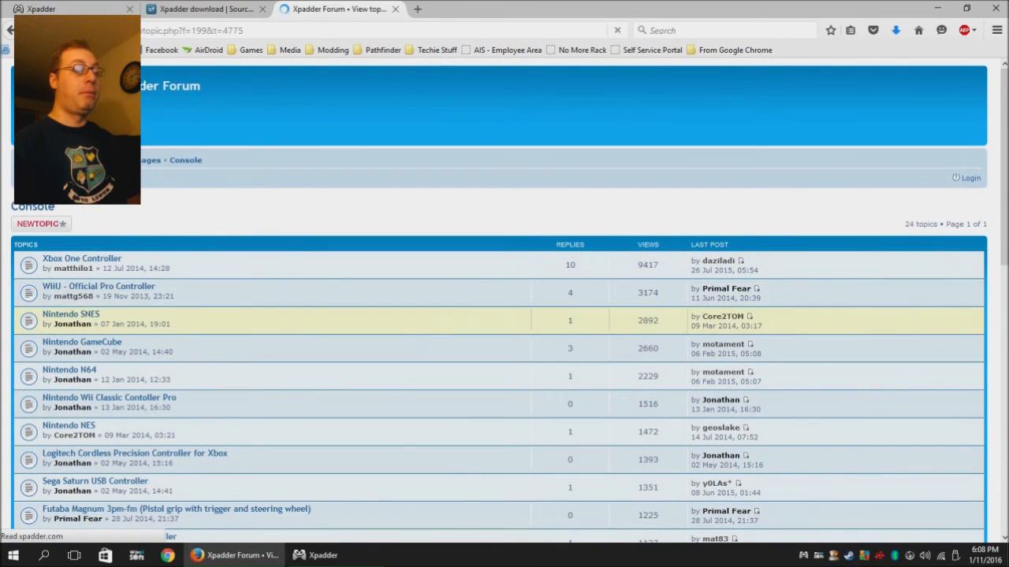
click(98, 286)
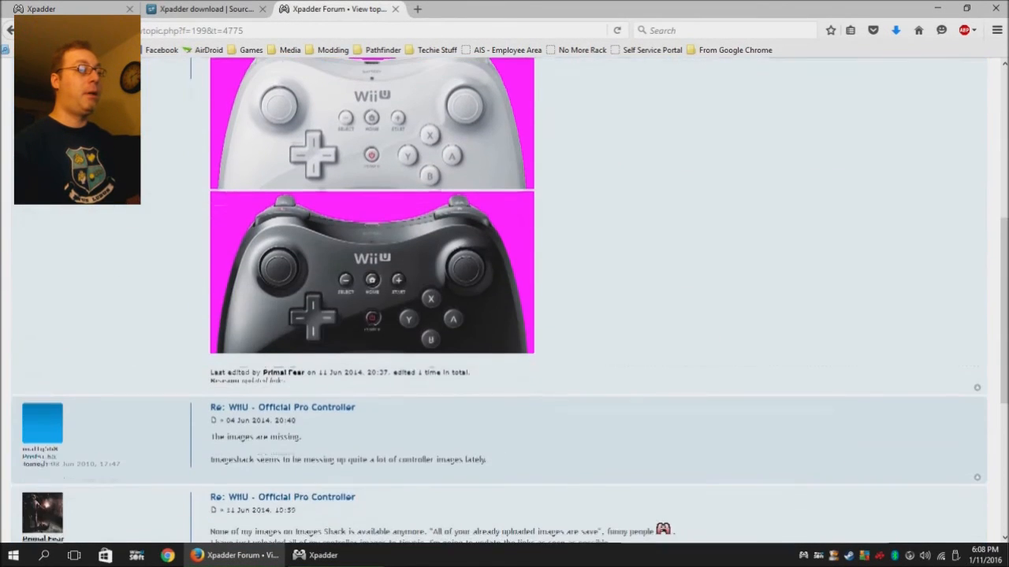
scroll(up, 3)
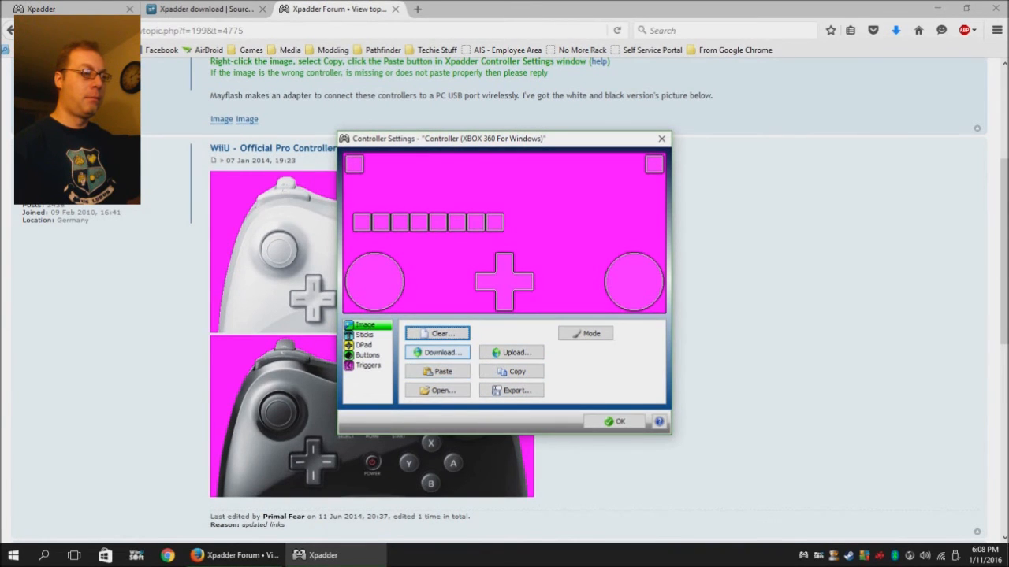
Load aya7ue.bmp from the Desktop as the black Wii U Pro Controller layout image
click(438, 390)
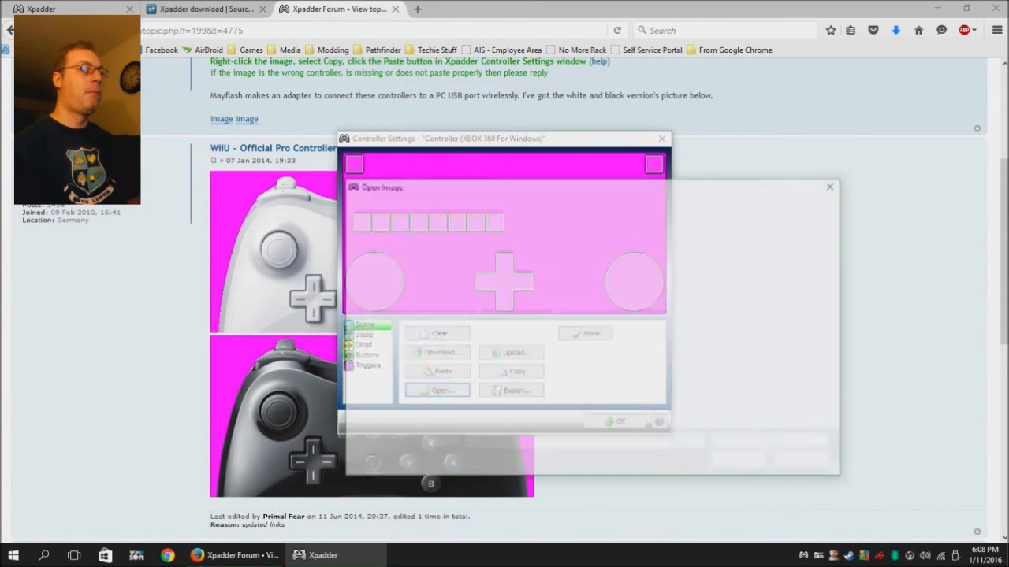
click(437, 390)
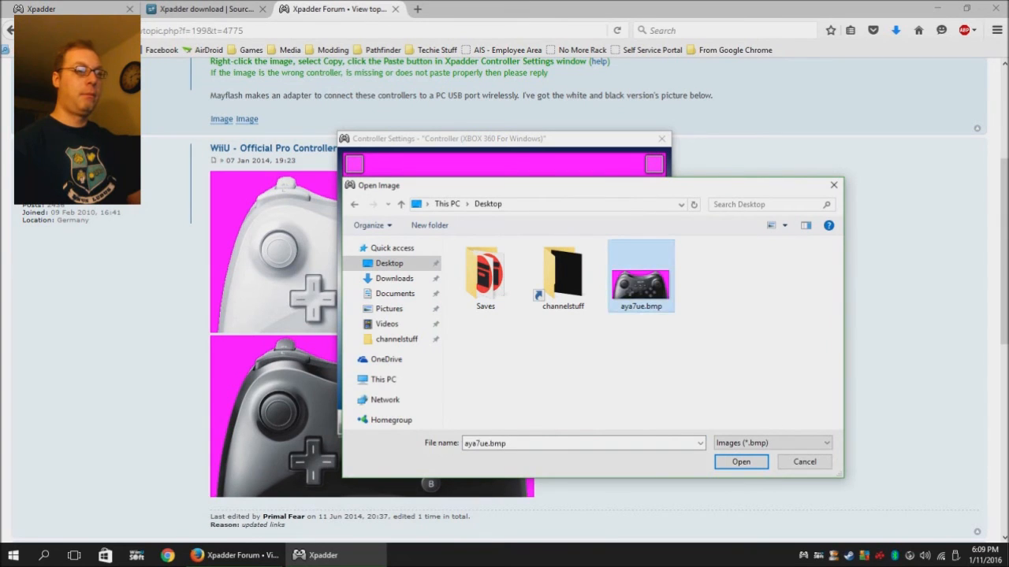
click(739, 462)
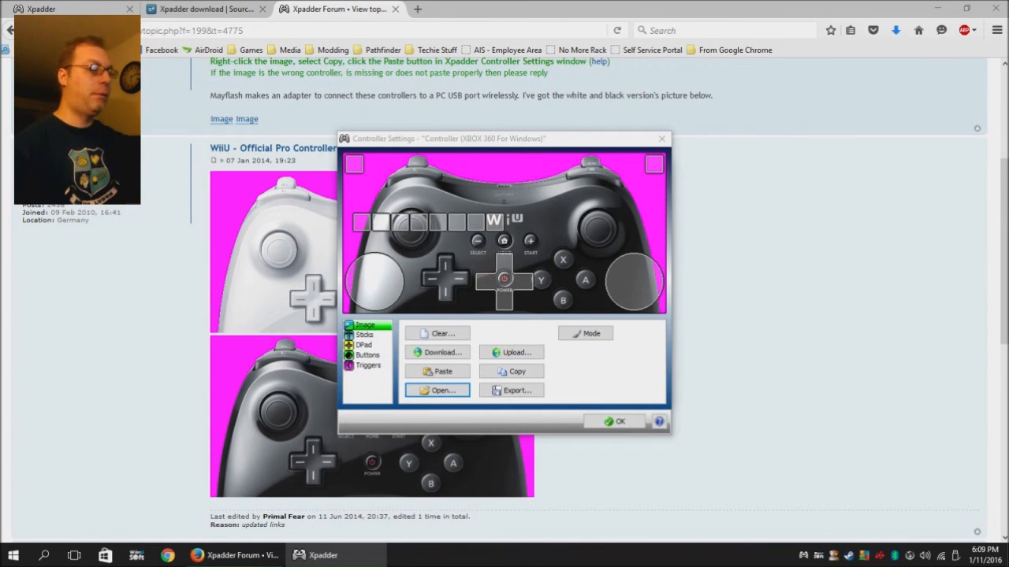
click(367, 355)
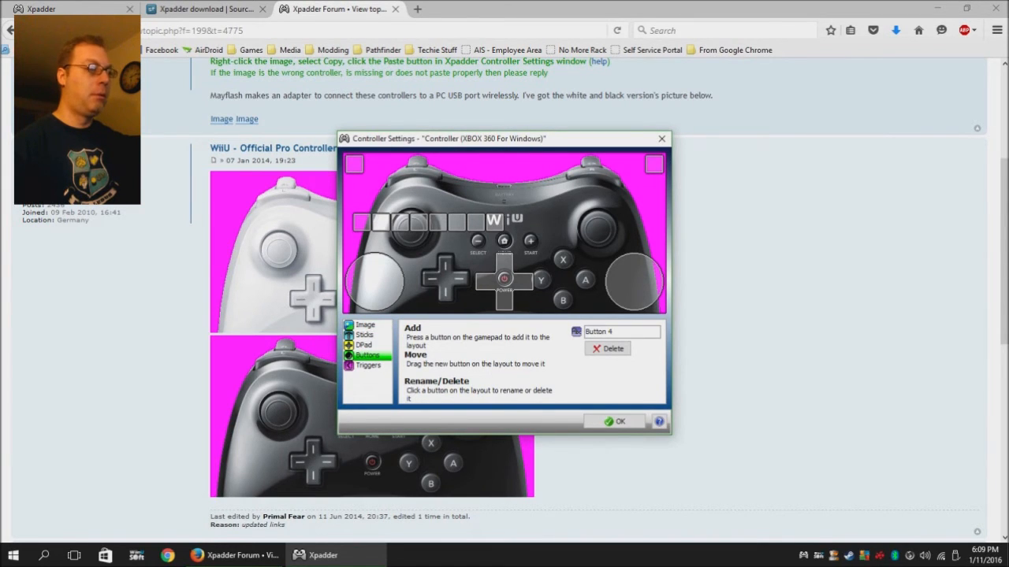
Position button markers over the X, B and other face buttons of the image
click(416, 223)
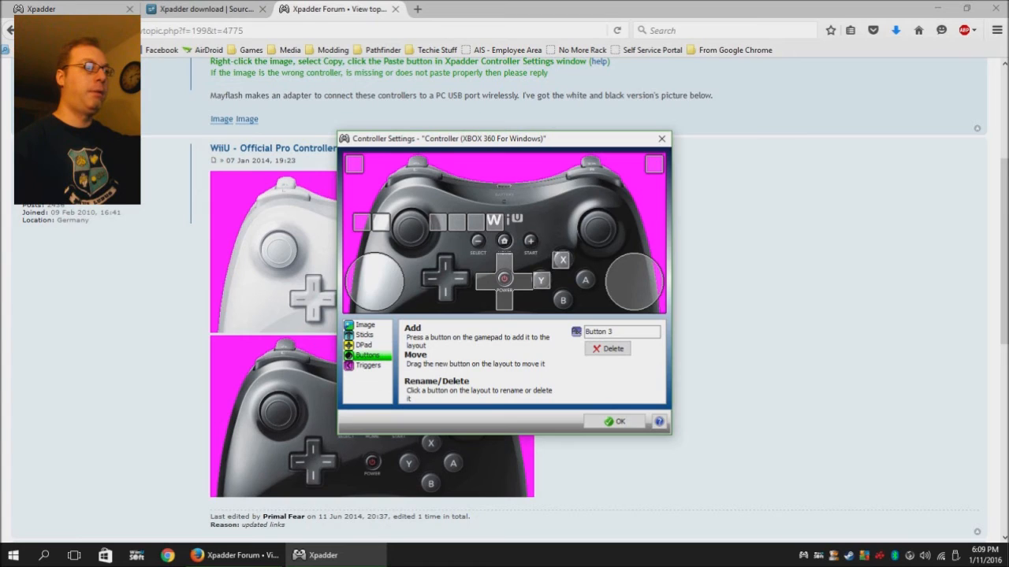
click(360, 223)
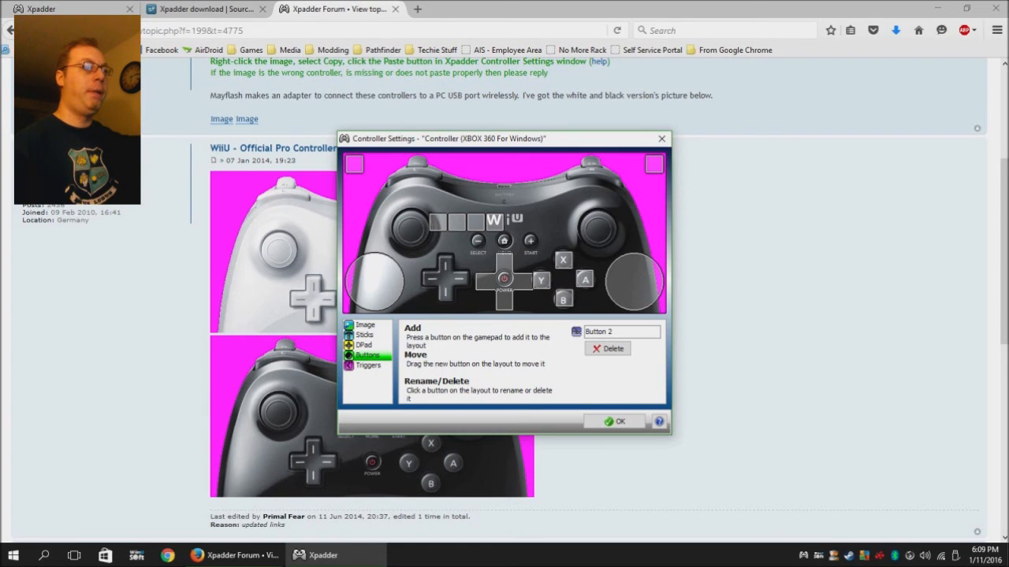
click(363, 324)
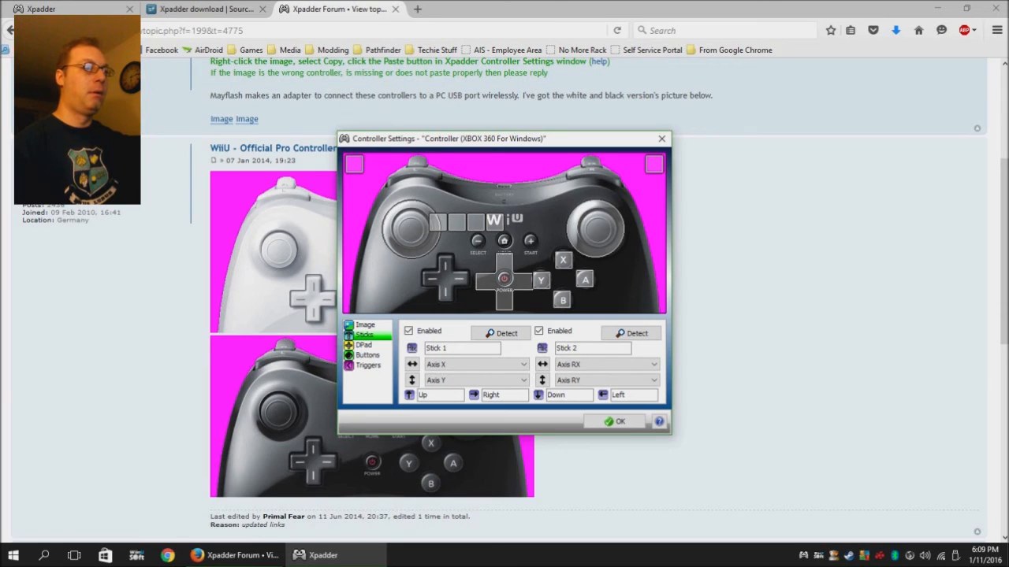
click(368, 355)
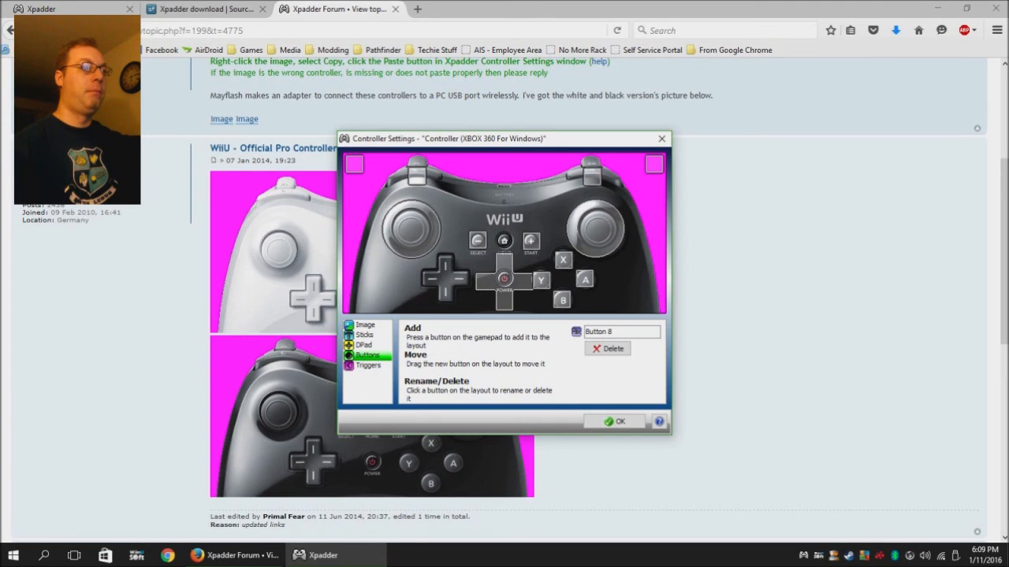
Place the start button, D-pad and trigger markers over the controller picture
click(363, 345)
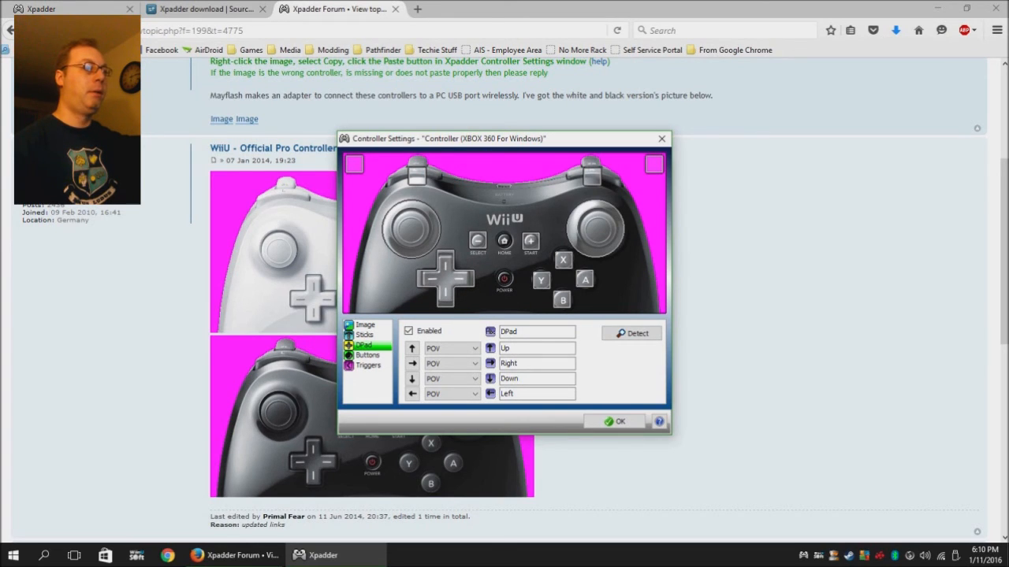
click(367, 365)
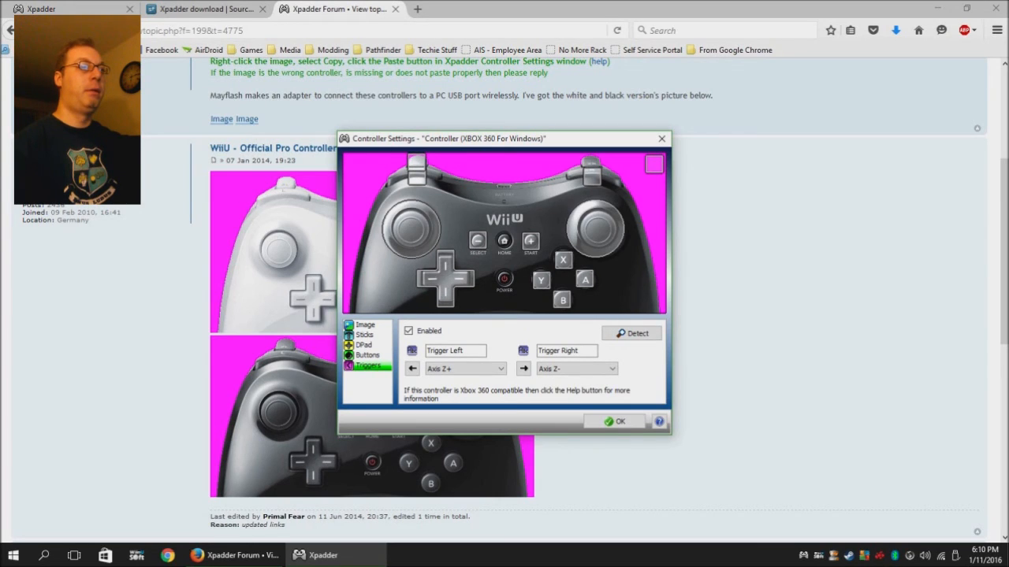
click(654, 164)
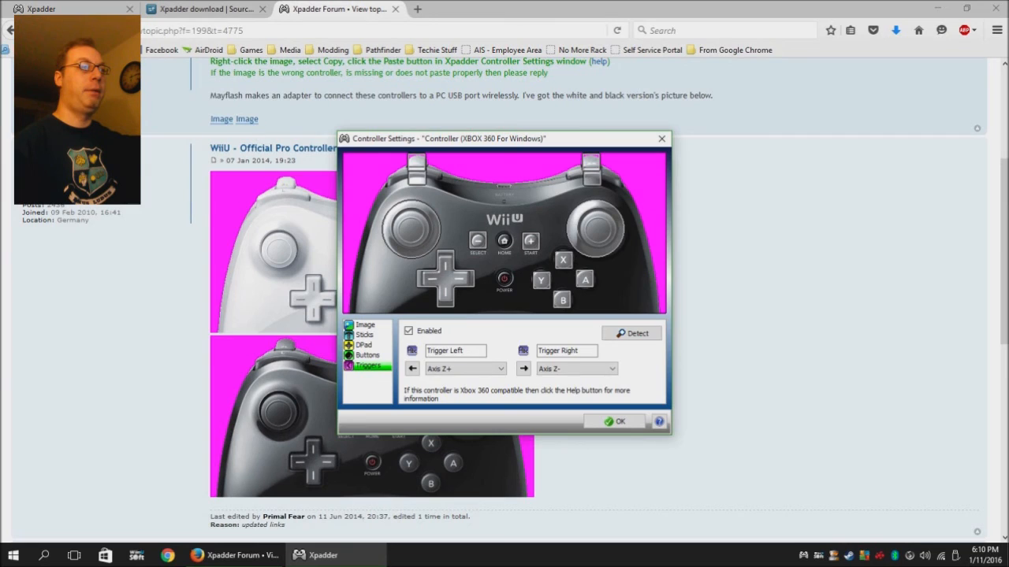
click(367, 355)
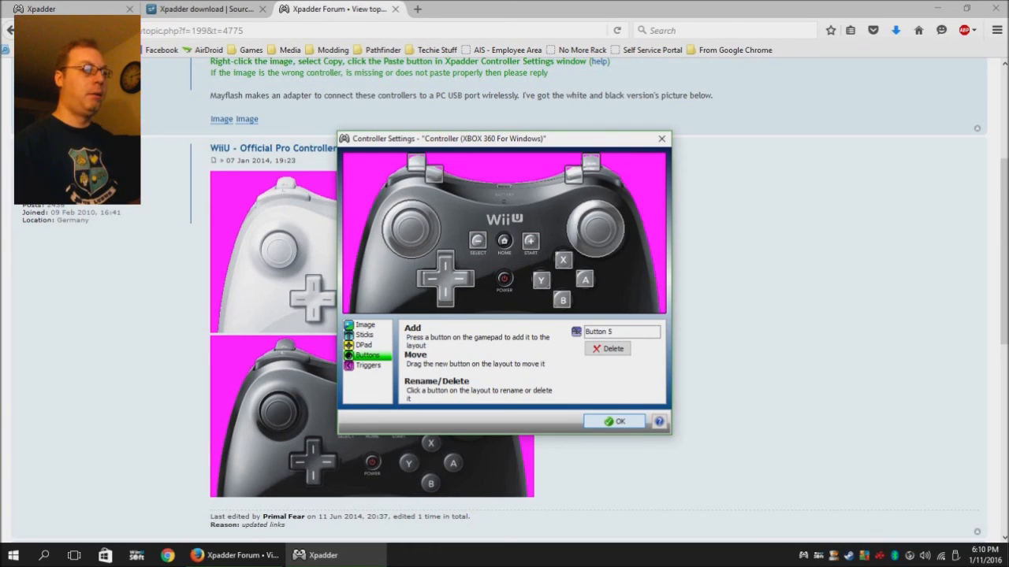
Save the layout as 'WiiU (XBOX 360 For Windows)' and acknowledge the auto-open notice
click(615, 421)
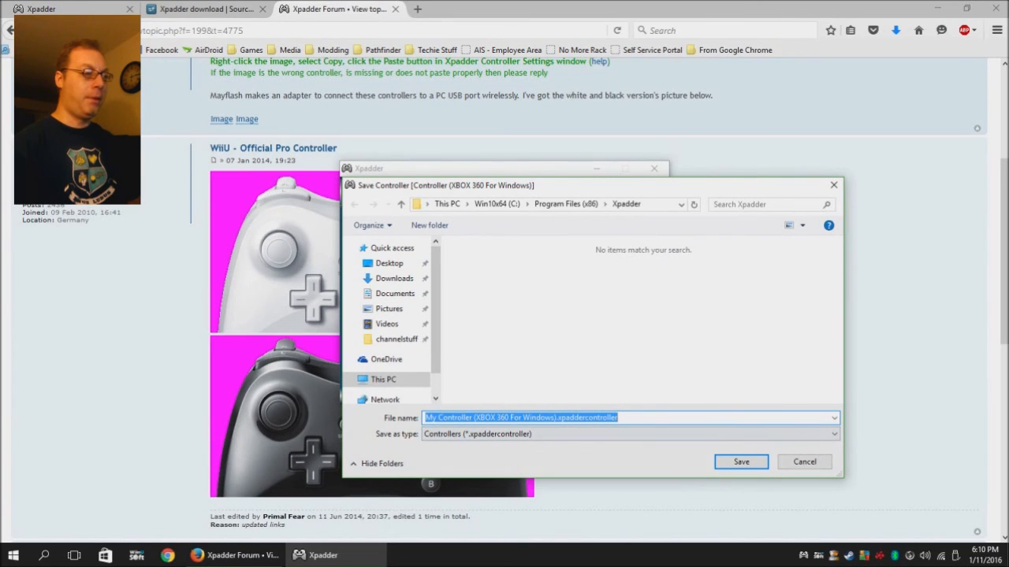
double_click(447, 418)
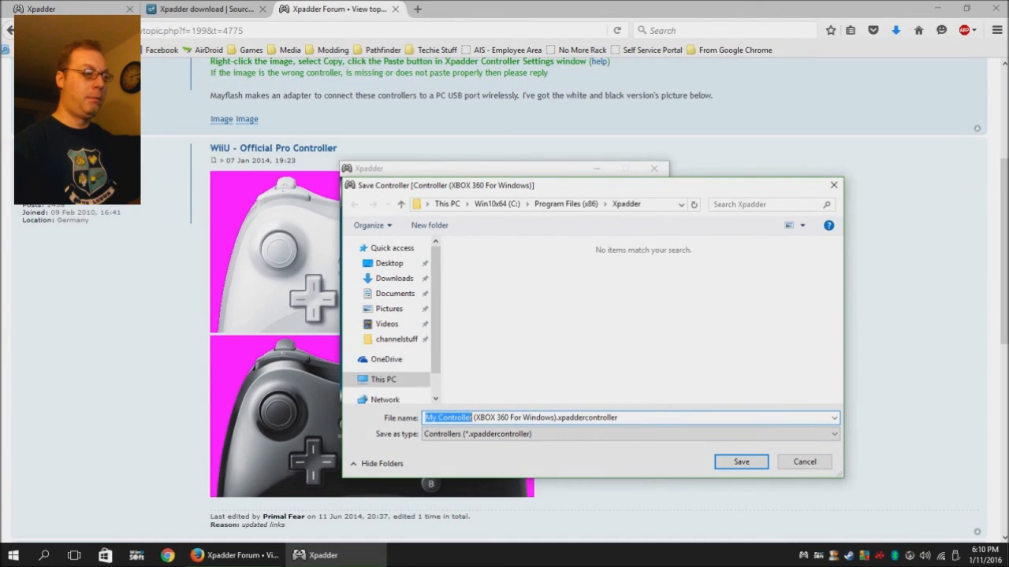
text(Wii)
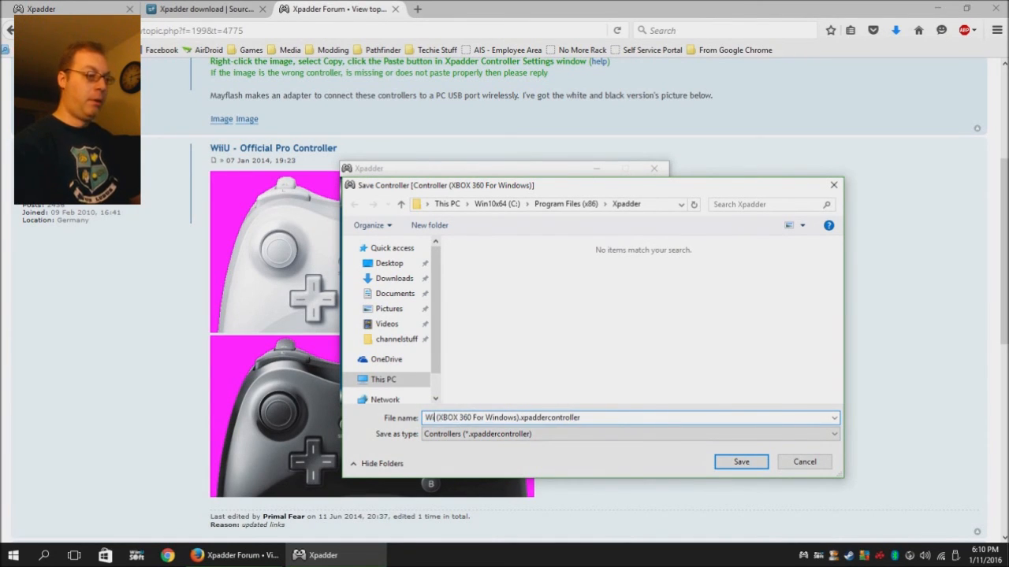
text(iiU)
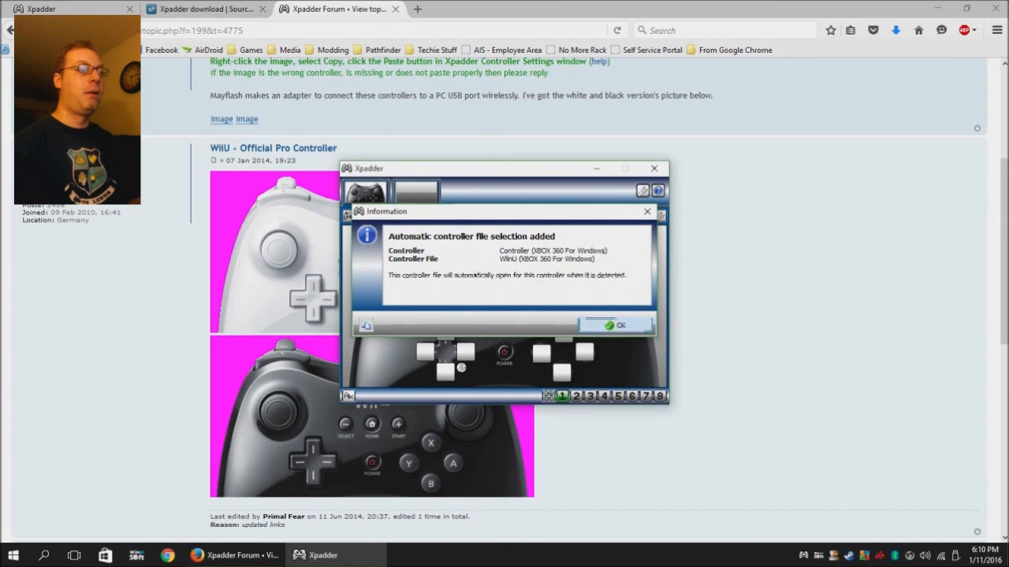
click(615, 325)
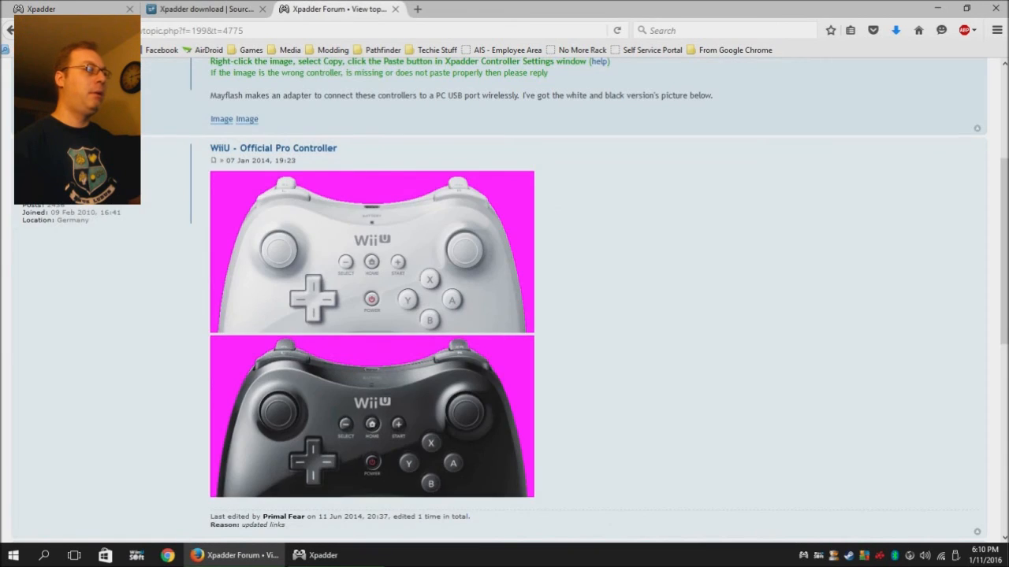
Open the forum's Game Profiles board and scroll through its profile listings
scroll(up, 3)
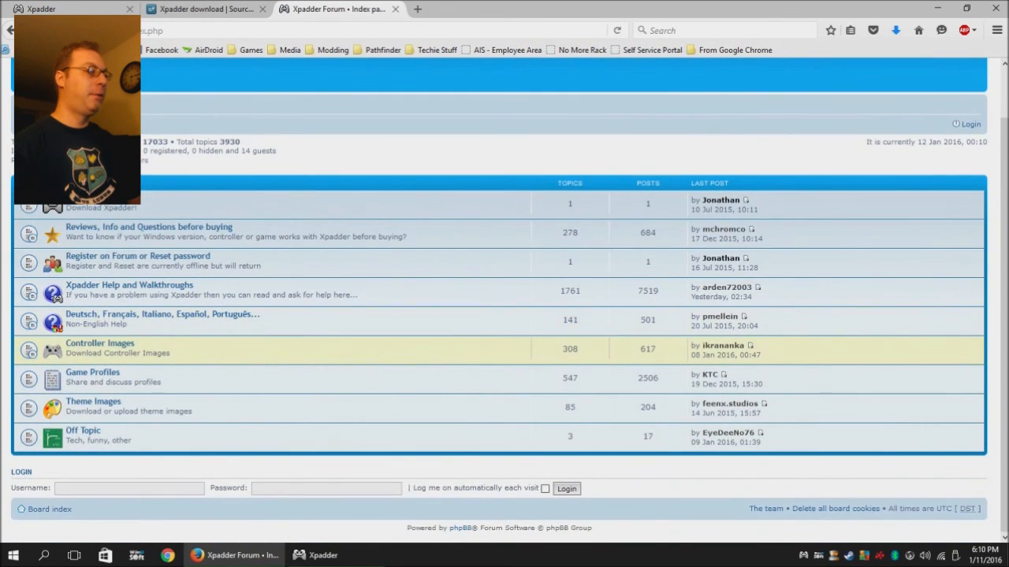
click(92, 372)
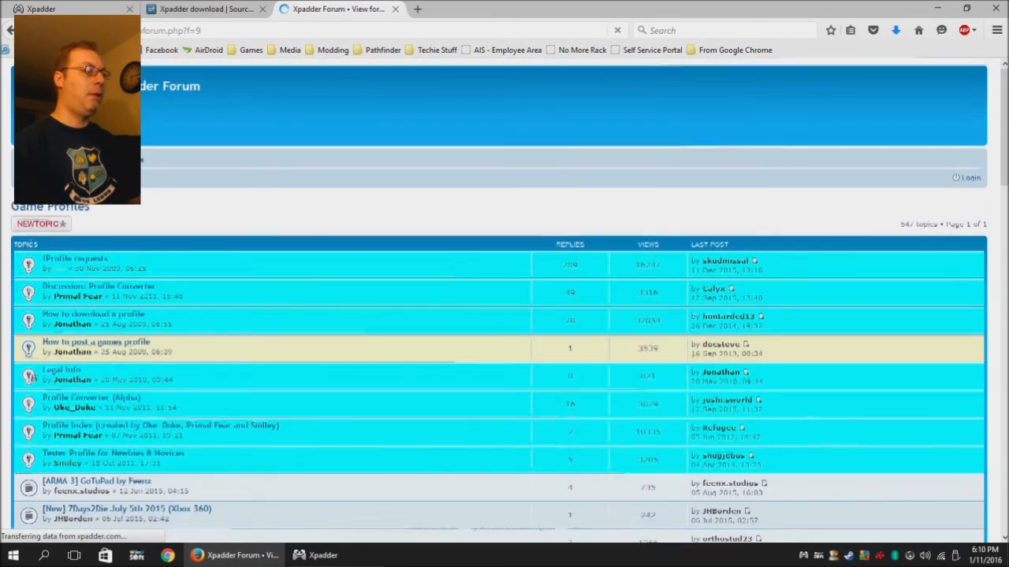
scroll(down, 3)
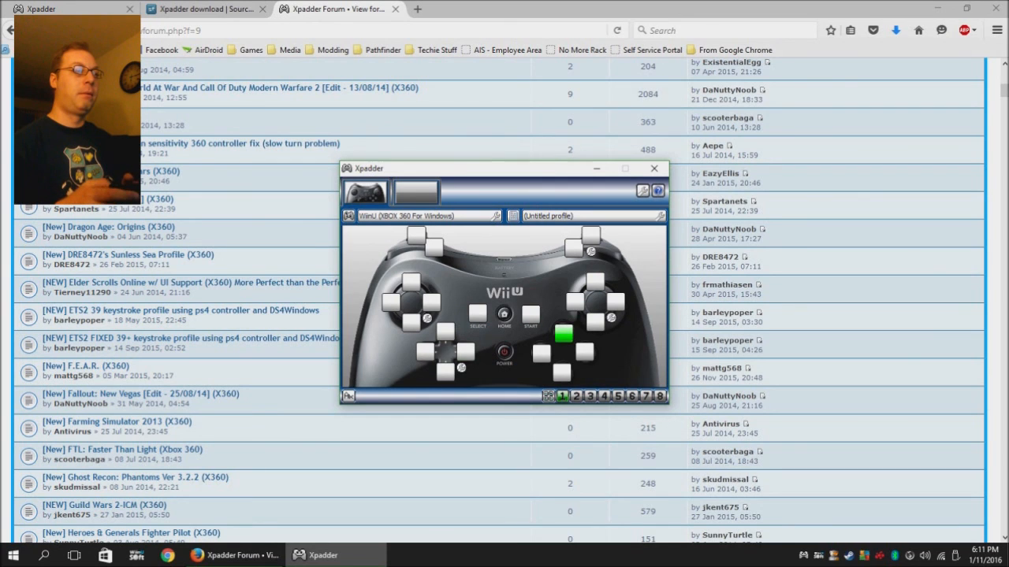
click(563, 335)
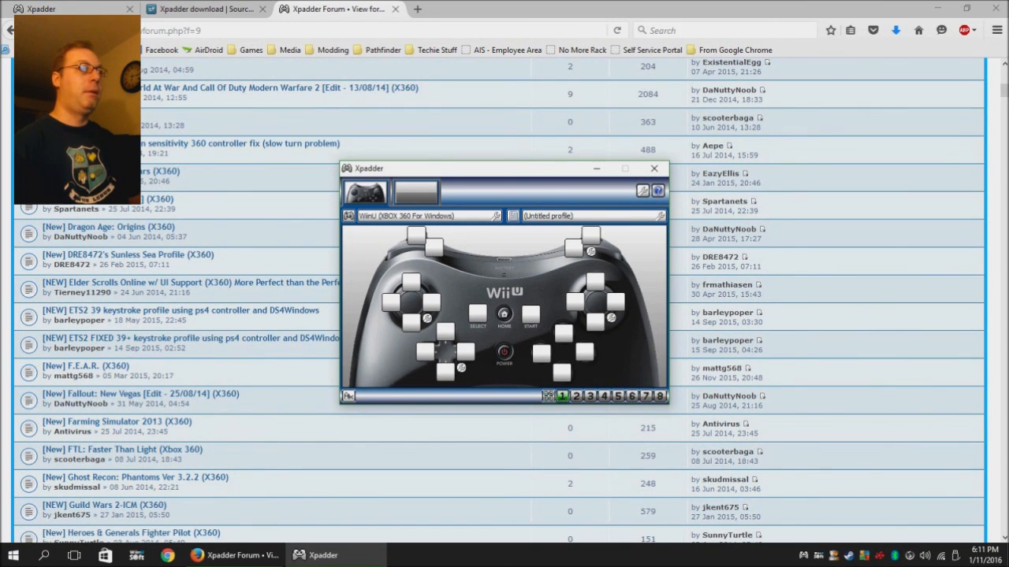
mouse_move(394, 8)
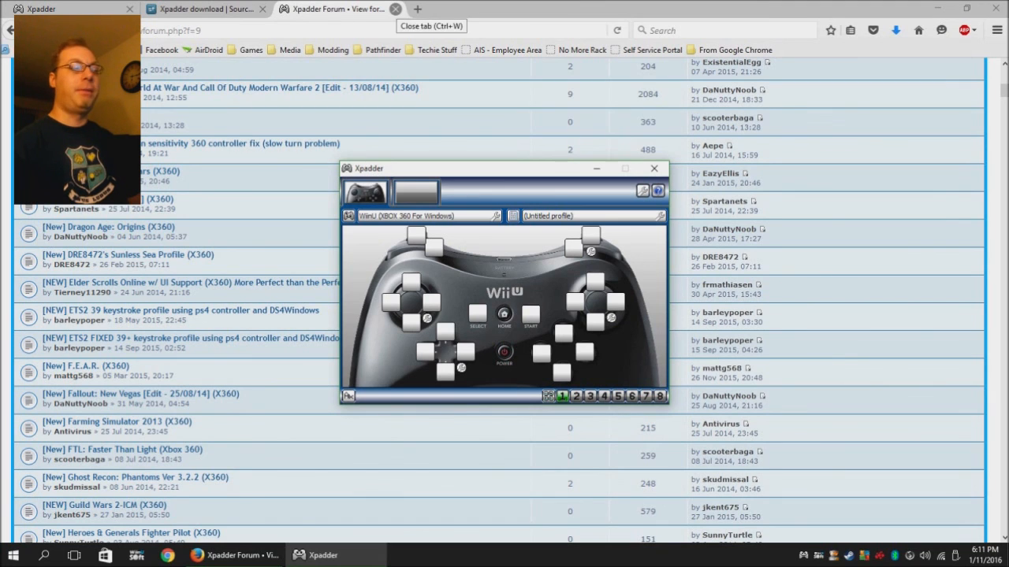